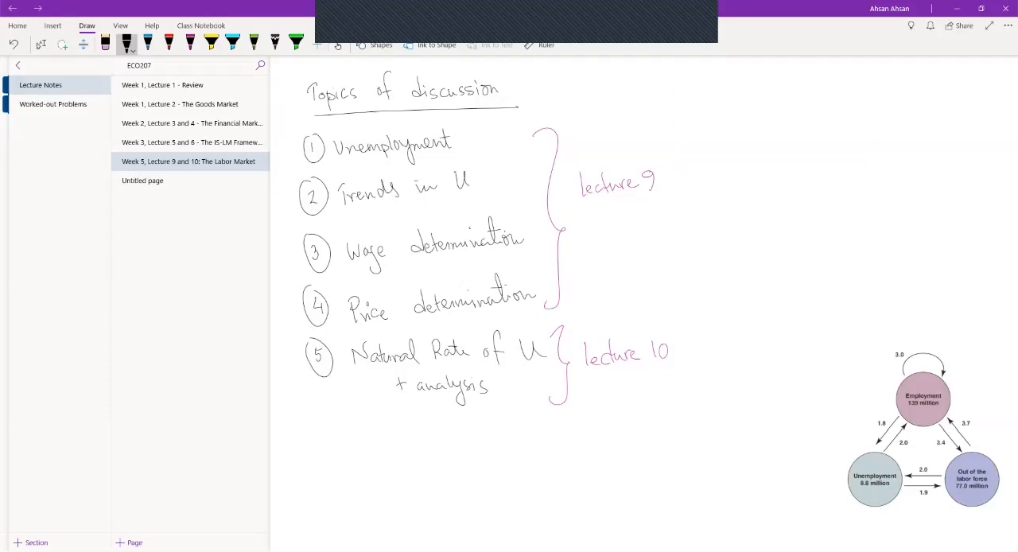
- Handwrite 'Total population = 318.9 million' in blue ink below the topic list
{"action": "scroll", "scroll_direction": "down", "scroll_amount": 3}
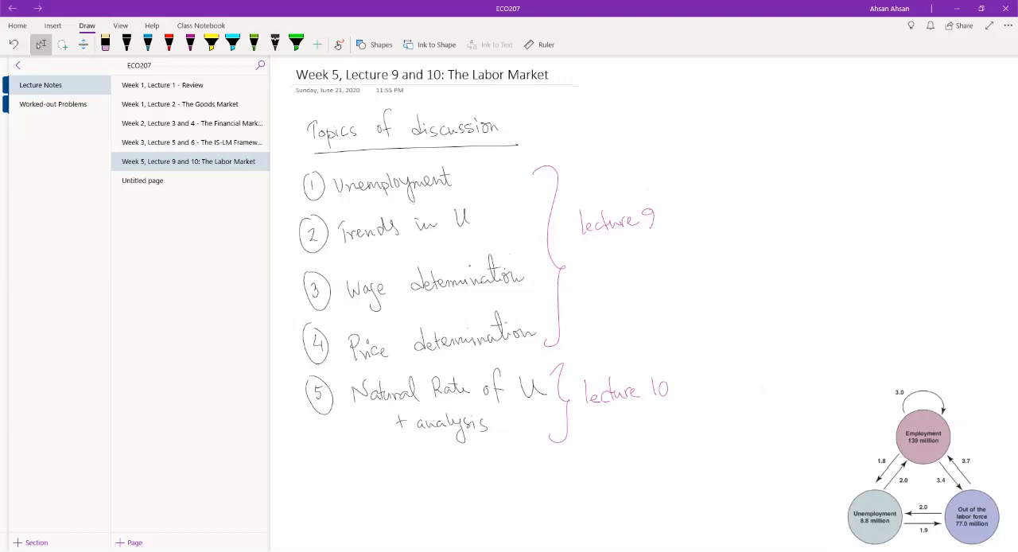
{"action": "scroll", "scroll_direction": "down", "scroll_amount": 3}
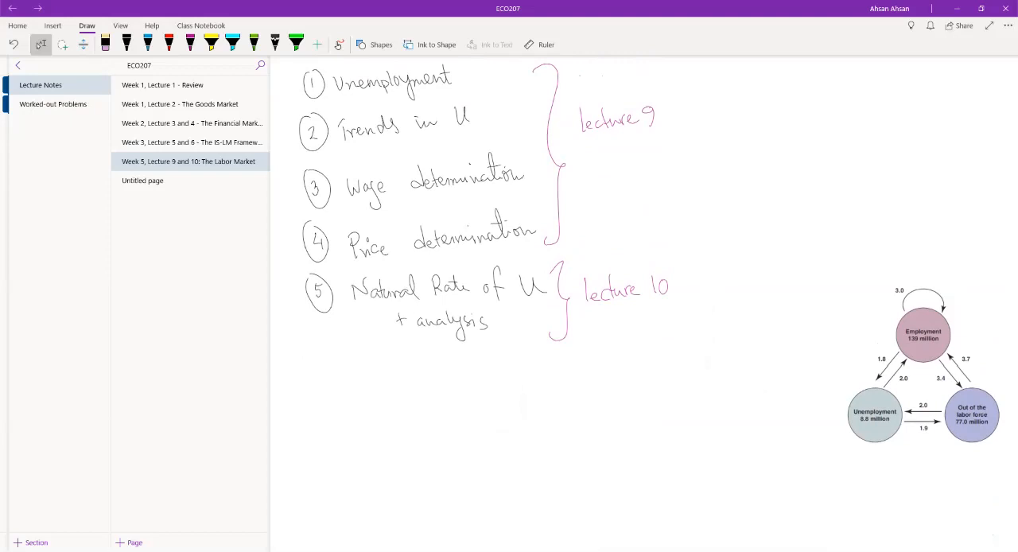
{"action": "left_click", "coordinate": [150, 44]}
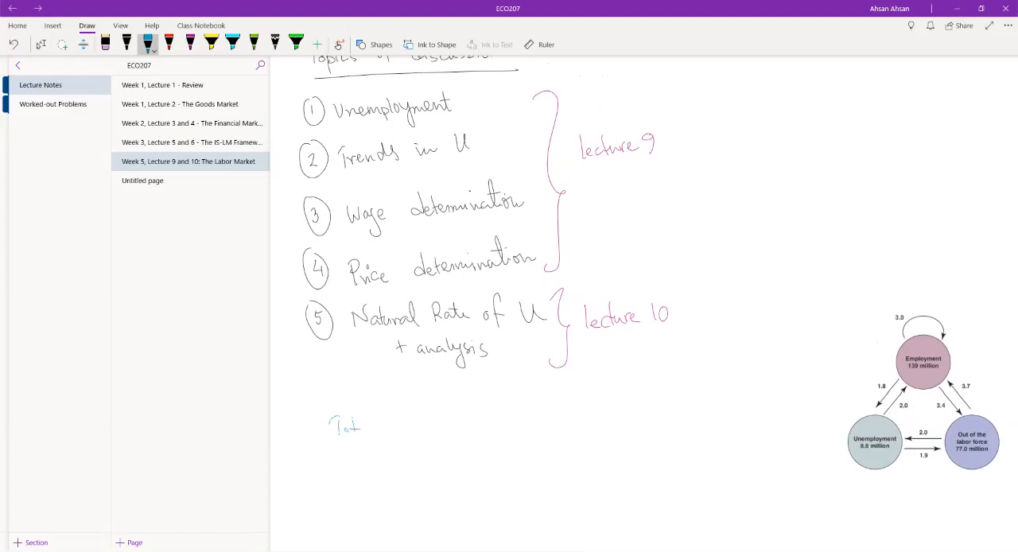
{"action": "left_click_drag", "start_coordinate": [363, 427], "coordinate": [414, 433]}
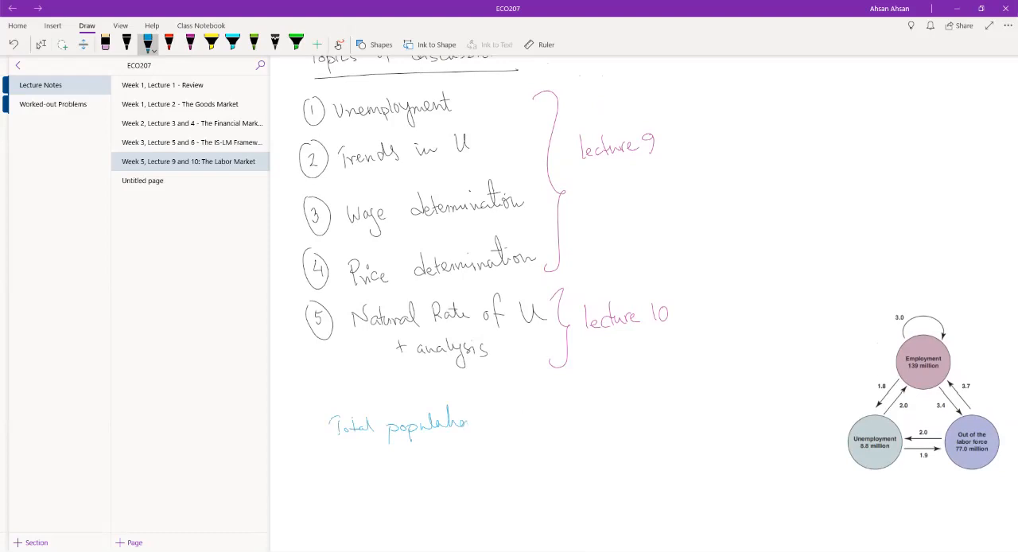
{"action": "left_click_drag", "start_coordinate": [469, 420], "coordinate": [509, 414]}
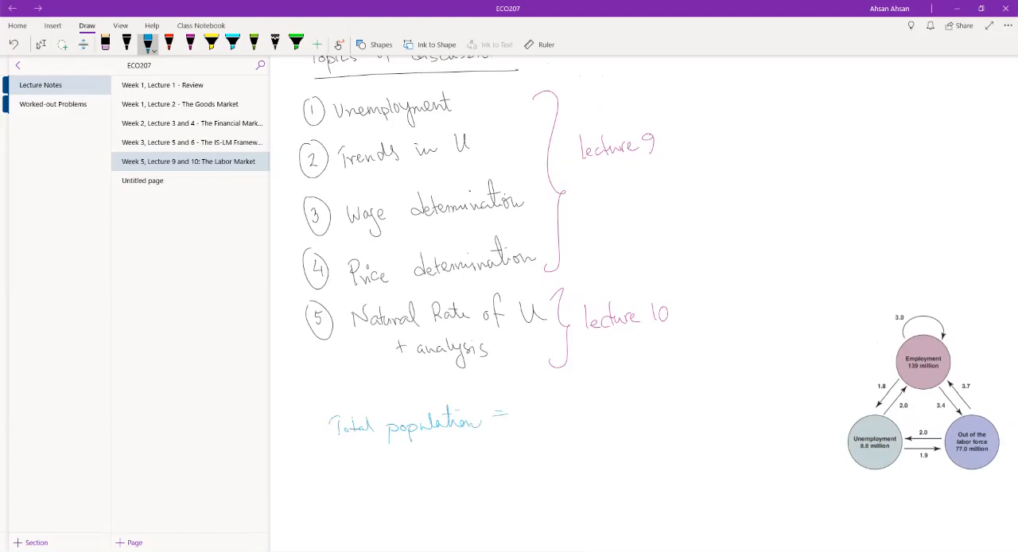
{"action": "left_click_drag", "start_coordinate": [525, 410], "coordinate": [569, 411]}
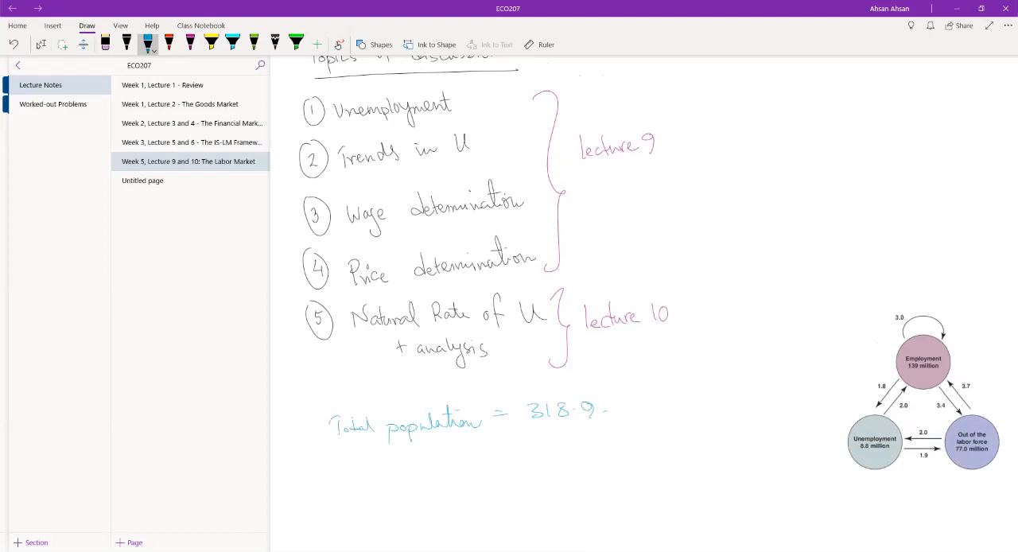
{"action": "left_click_drag", "start_coordinate": [607, 407], "coordinate": [656, 407]}
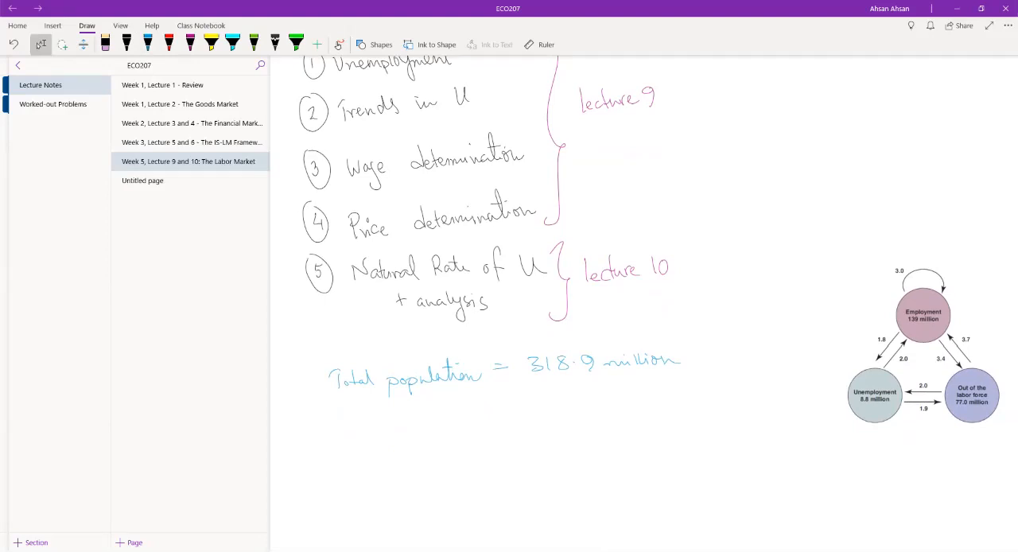
{"action": "scroll", "scroll_direction": "down", "scroll_amount": 3}
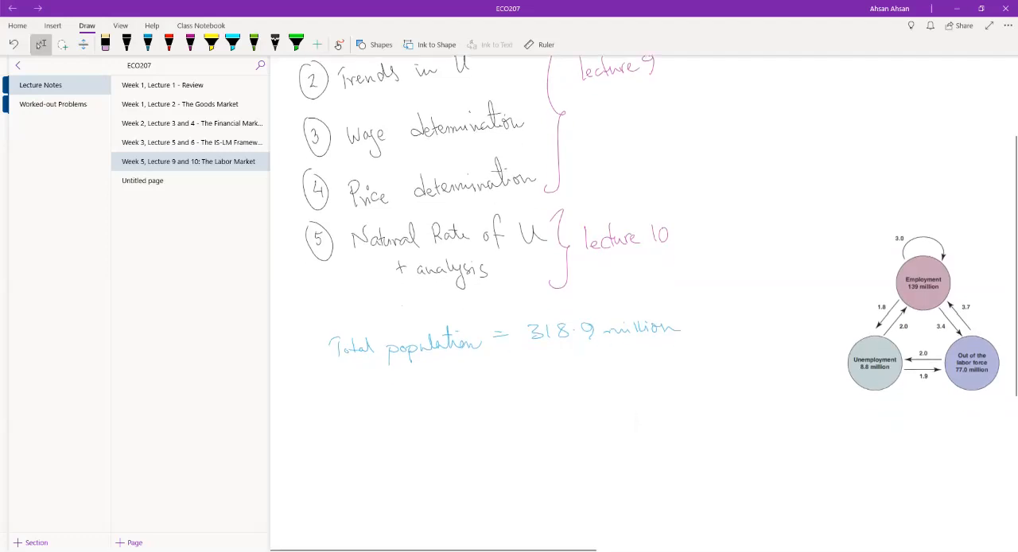
- Underline 'Total population' and draw a down arrow to the start of 'non-institutional'
{"action": "left_click_drag", "start_coordinate": [328, 374], "coordinate": [477, 363]}
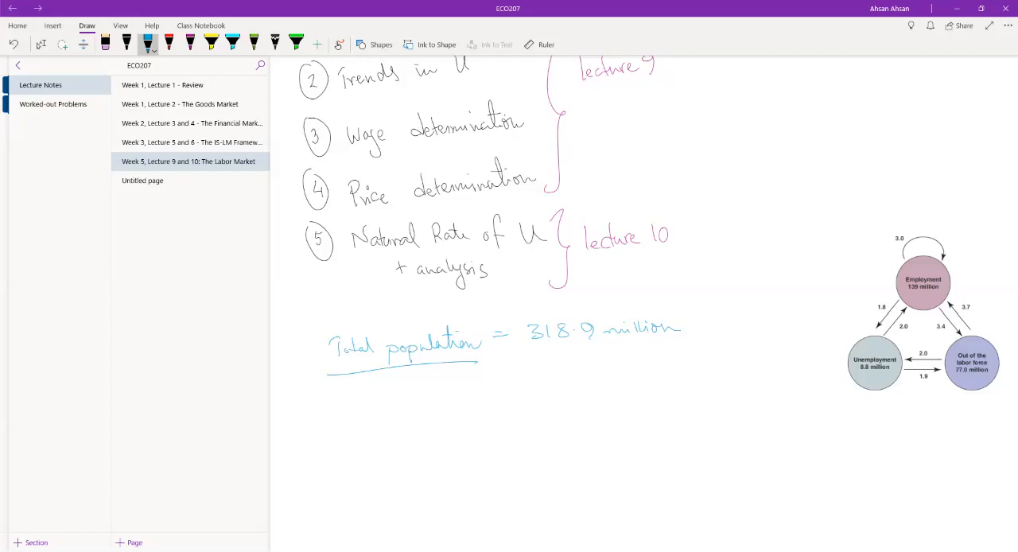
{"action": "left_click_drag", "start_coordinate": [582, 344], "coordinate": [580, 364]}
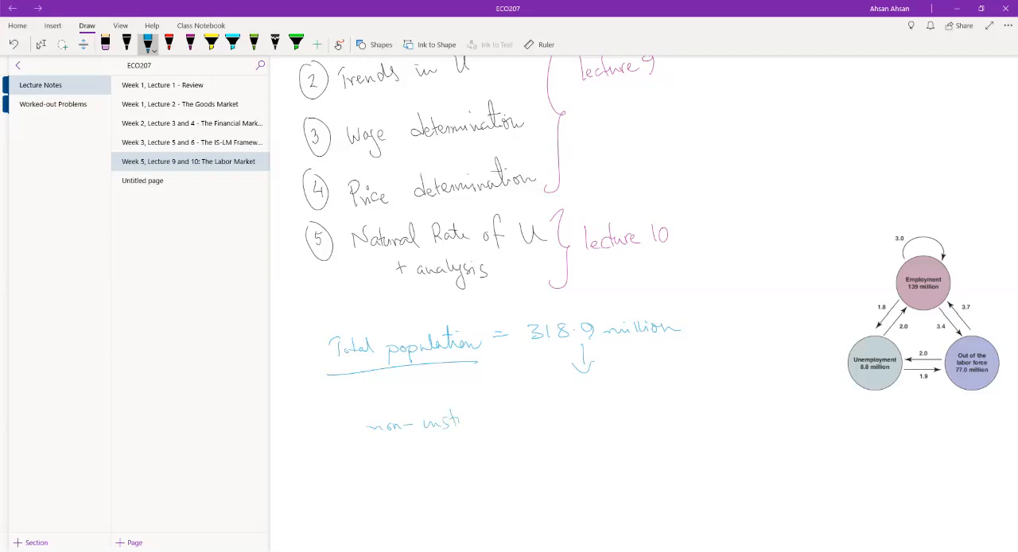
{"action": "left_click_drag", "start_coordinate": [458, 417], "coordinate": [512, 417]}
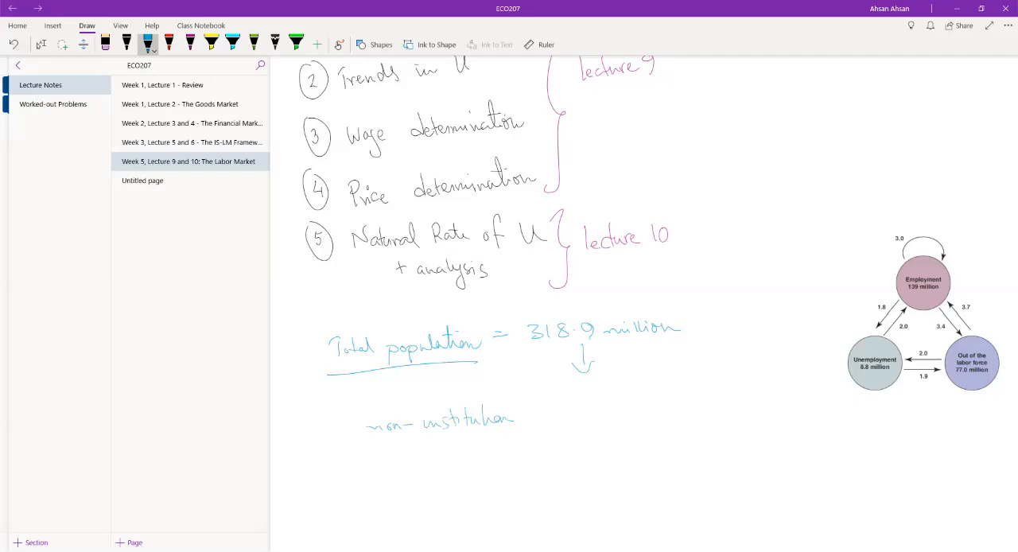
{"action": "left_click_drag", "start_coordinate": [478, 417], "coordinate": [528, 414]}
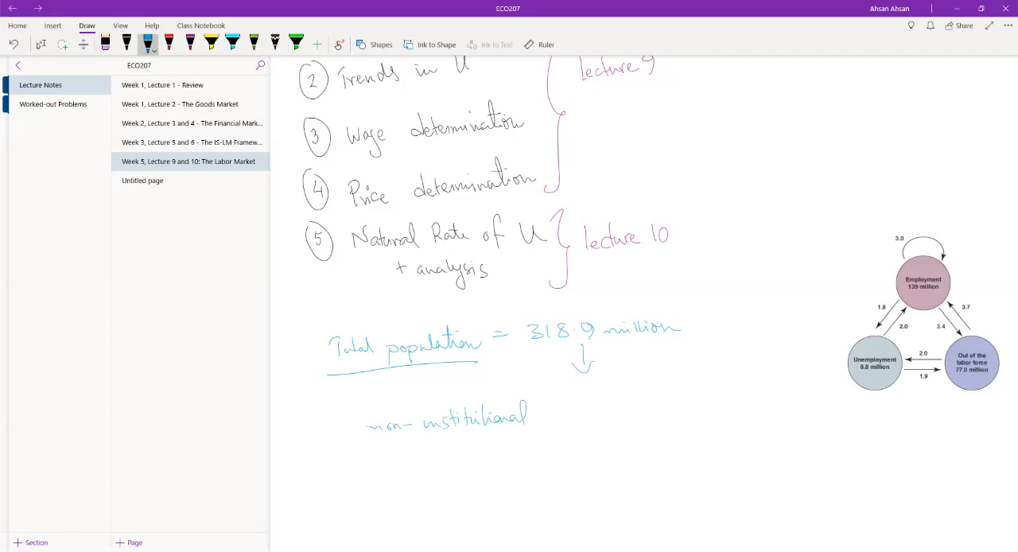
- Finish writing 'non-institutional civilian population (242.9 million)' below the arrow
{"action": "left_click_drag", "start_coordinate": [544, 414], "coordinate": [586, 406]}
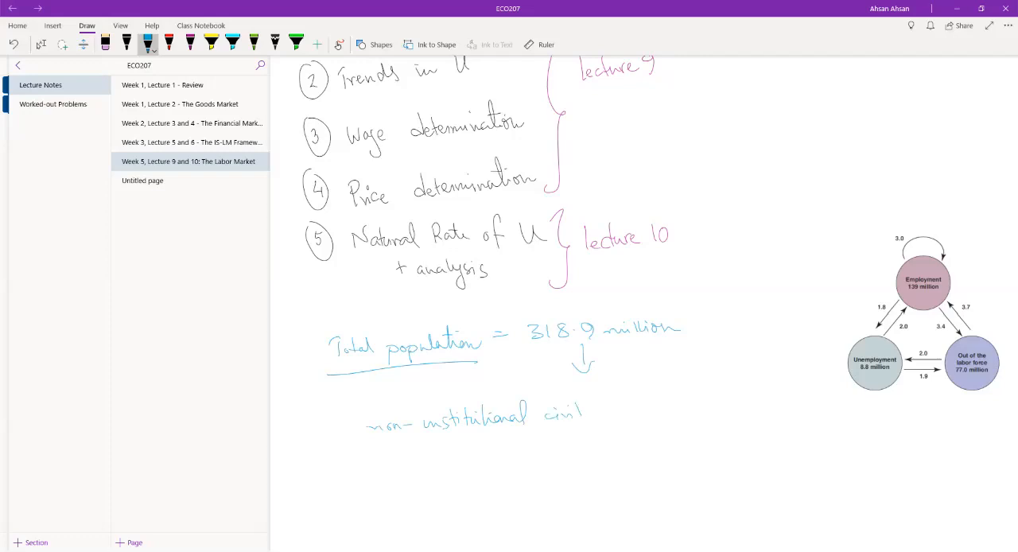
{"action": "left_click_drag", "start_coordinate": [581, 414], "coordinate": [639, 416]}
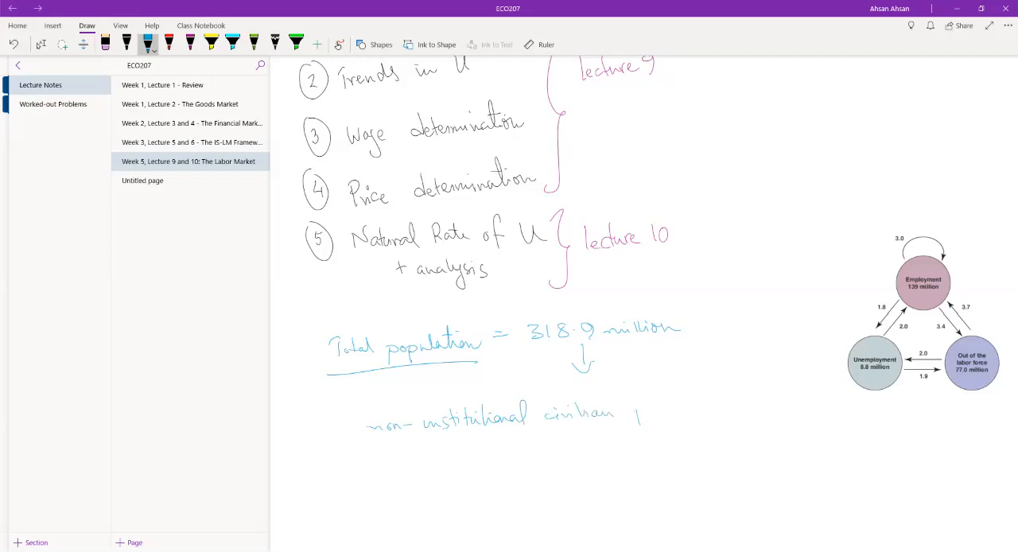
{"action": "left_click_drag", "start_coordinate": [629, 417], "coordinate": [688, 411]}
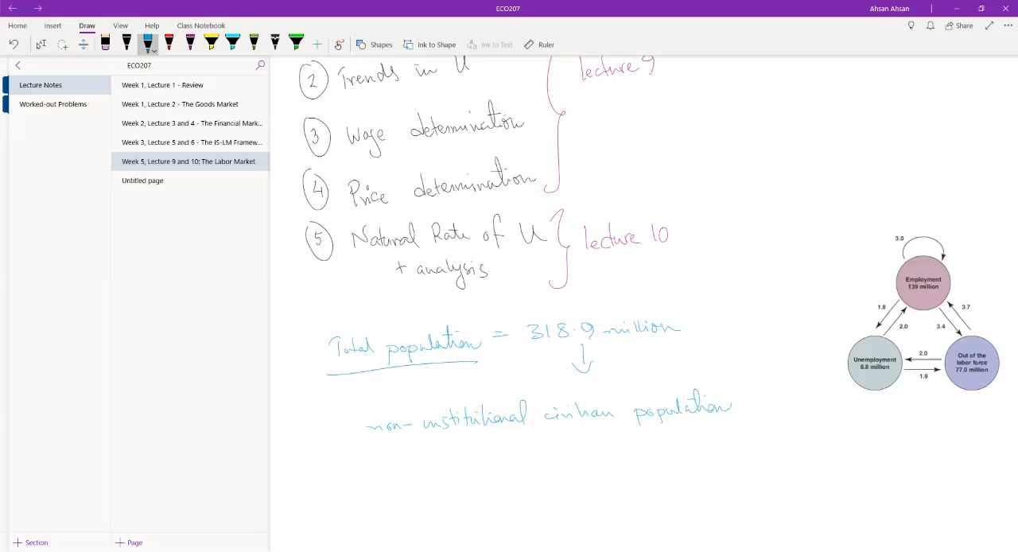
{"action": "scroll", "scroll_direction": "down", "scroll_amount": 3}
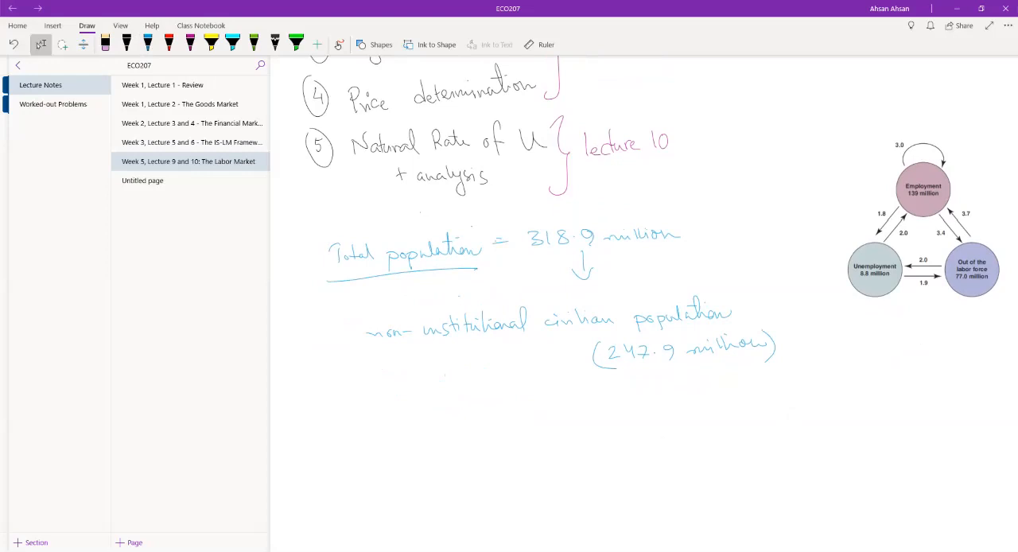
- Branch civilian population into labor force (155.9 million) and out of labor force (92 million)
{"action": "scroll", "scroll_direction": "down", "scroll_amount": 3}
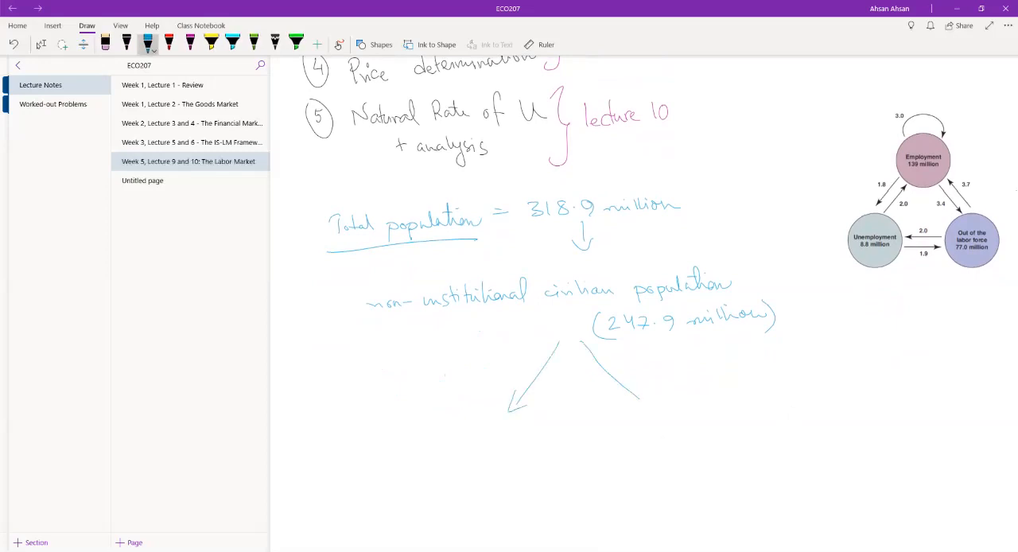
{"action": "scroll", "scroll_direction": "down", "scroll_amount": 3}
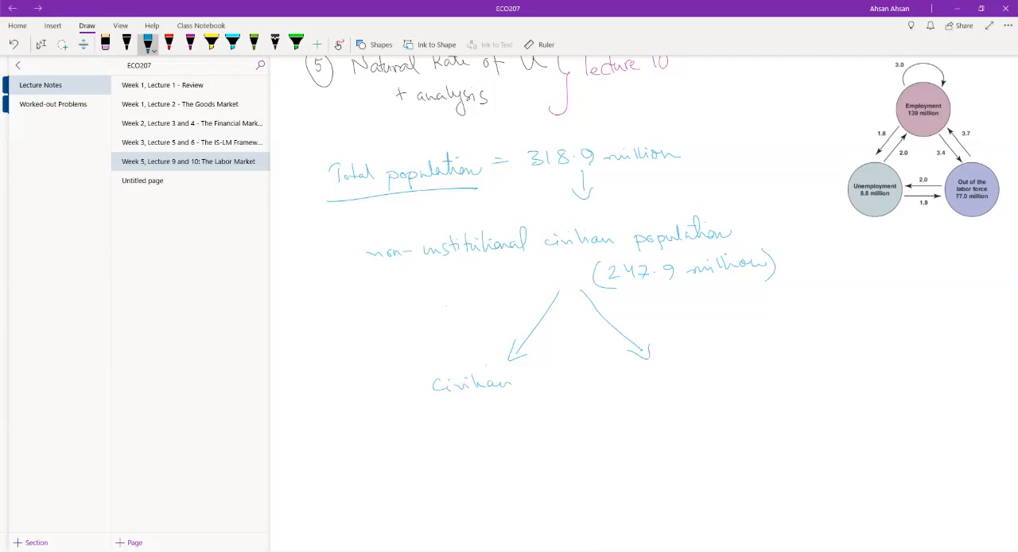
{"action": "type", "text": "labor"}
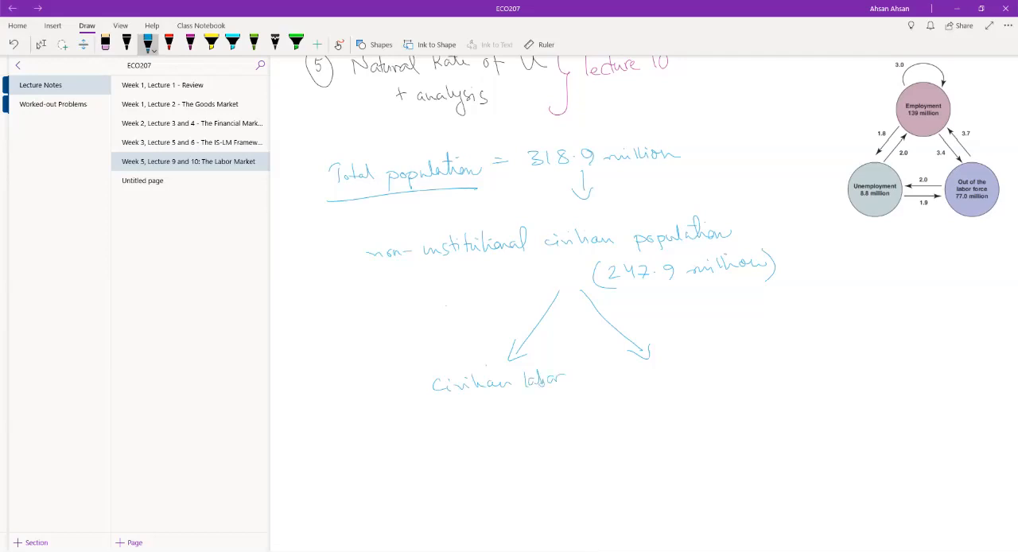
{"action": "left_click_drag", "start_coordinate": [490, 413], "coordinate": [538, 410]}
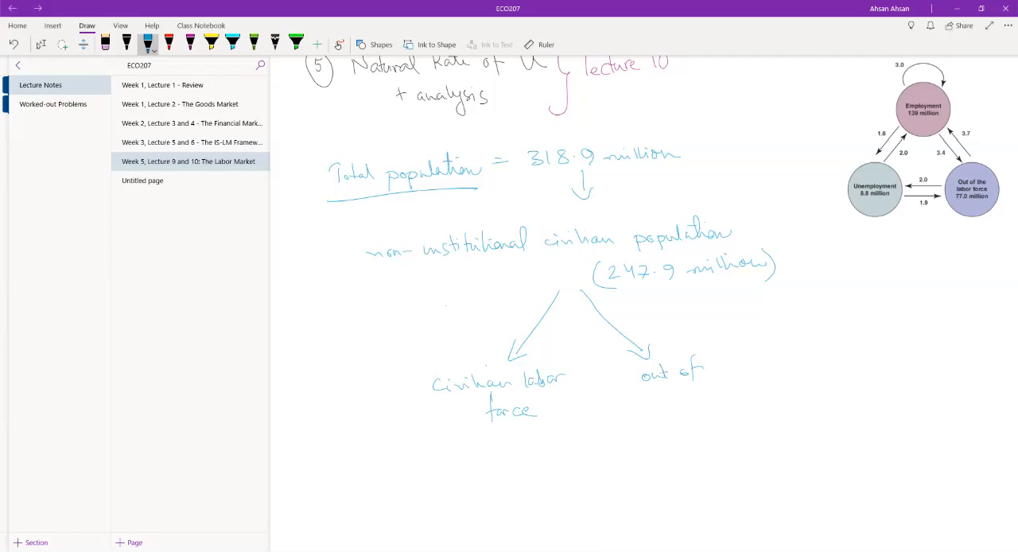
{"action": "left_click_drag", "start_coordinate": [644, 399], "coordinate": [681, 399]}
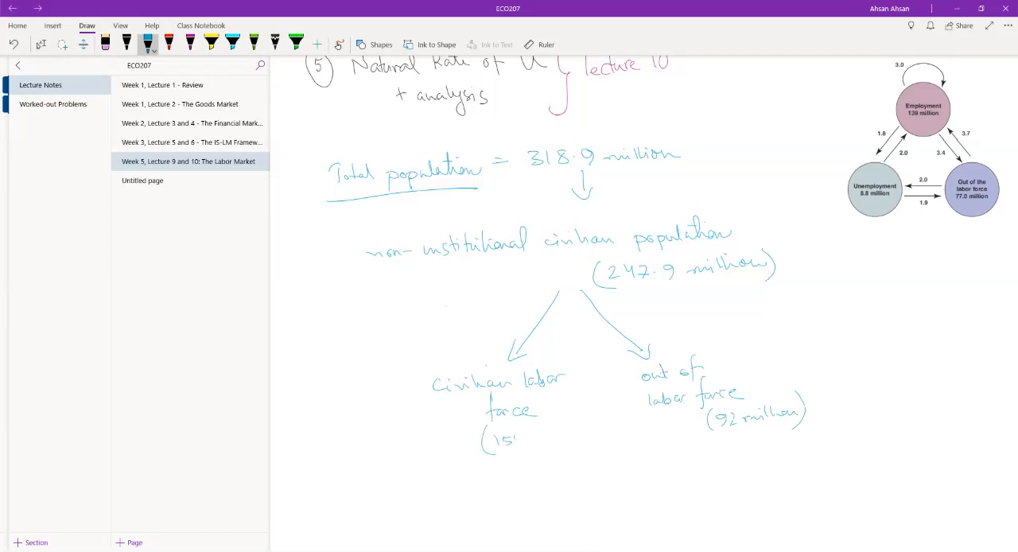
{"action": "left_click_drag", "start_coordinate": [497, 443], "coordinate": [570, 442]}
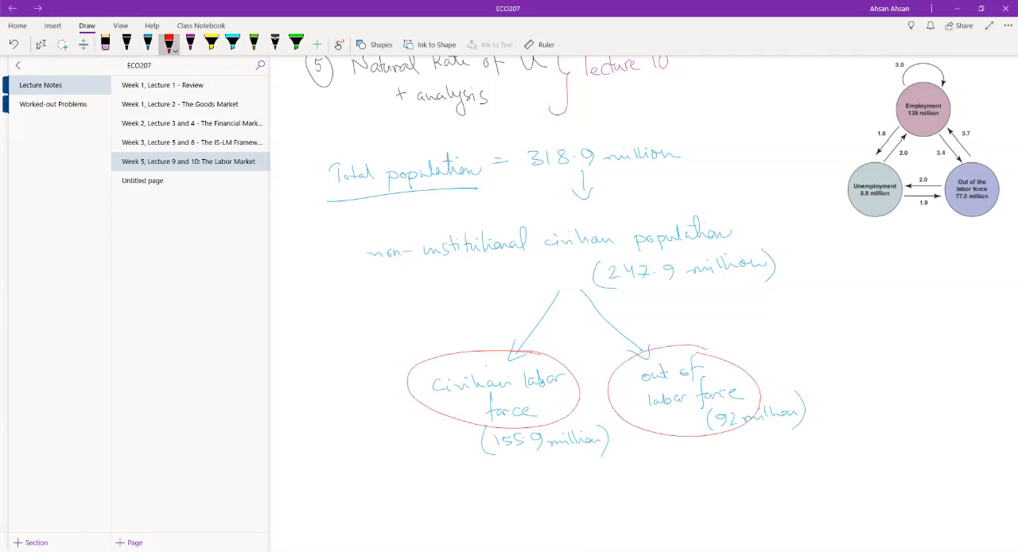
{"action": "left_click", "coordinate": [147, 41]}
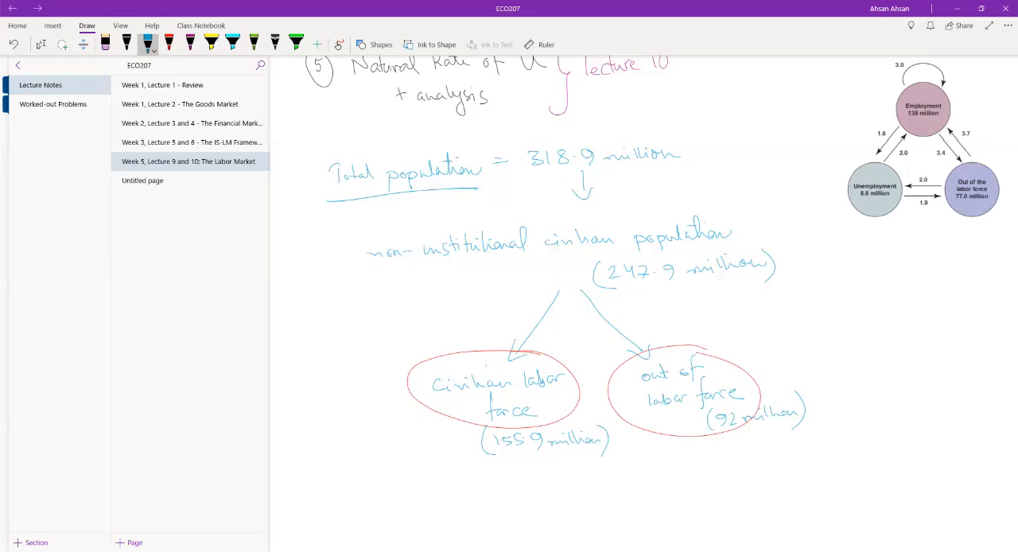
- Split the labor force into employed 146.3 million and unemployed 9.5 million
{"action": "scroll", "scroll_direction": "down", "scroll_amount": 3}
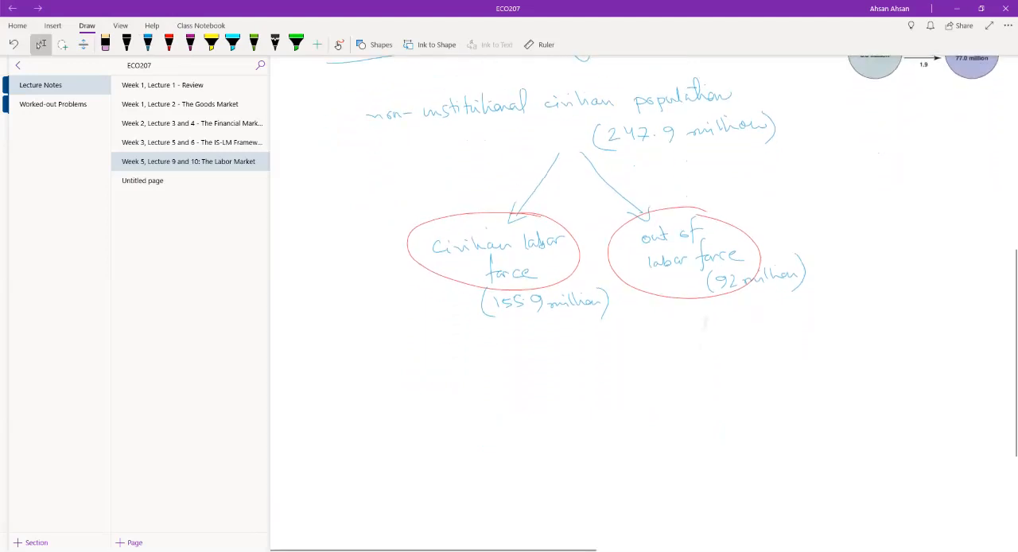
{"action": "left_click", "coordinate": [148, 41]}
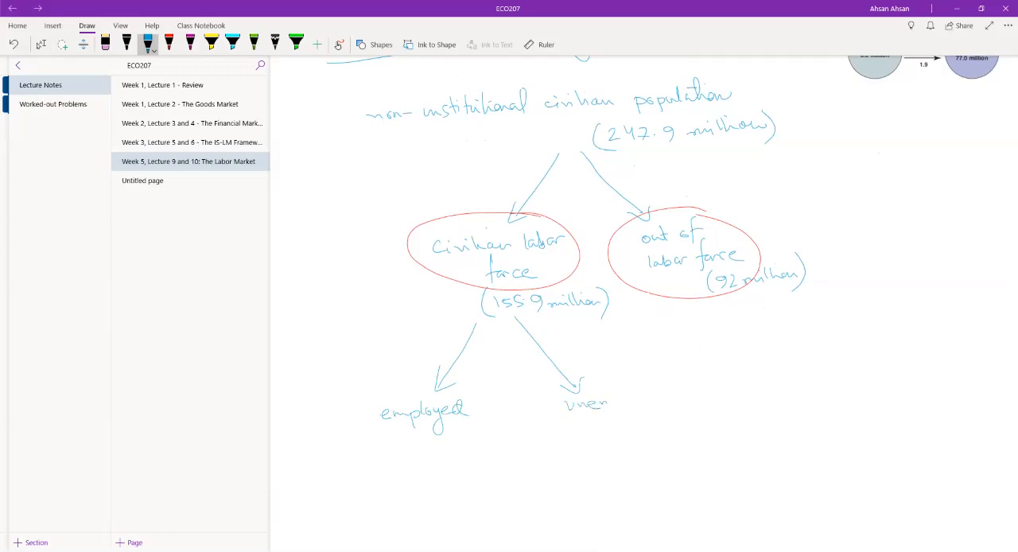
{"action": "left_click_drag", "start_coordinate": [604, 401], "coordinate": [656, 414]}
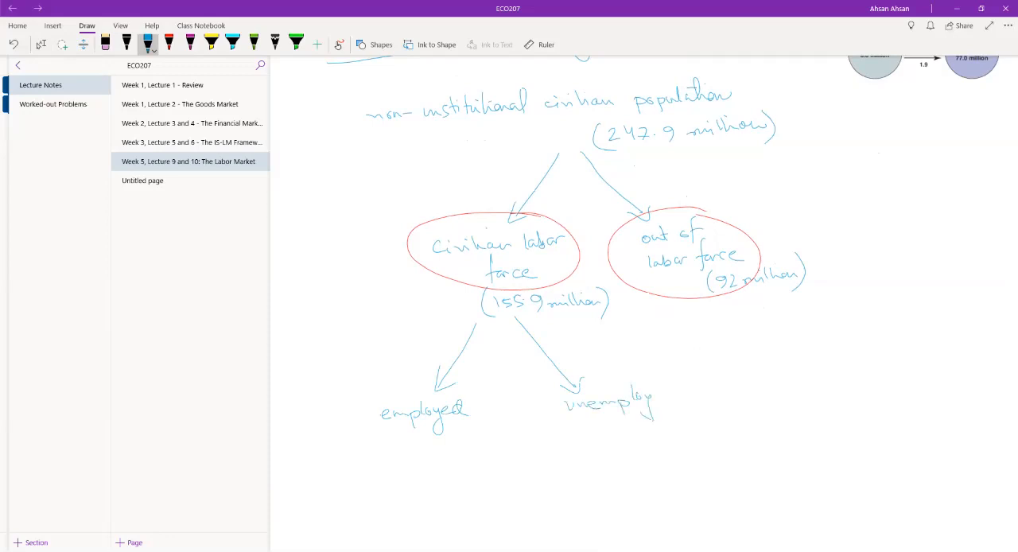
{"action": "left_click_drag", "start_coordinate": [628, 401], "coordinate": [681, 406]}
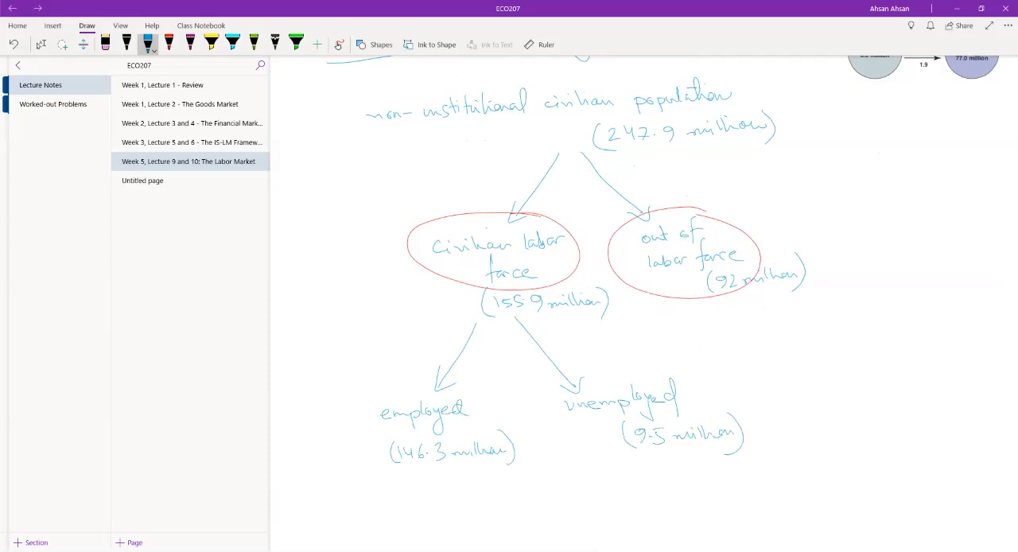
{"action": "scroll", "scroll_direction": "down", "scroll_amount": 3}
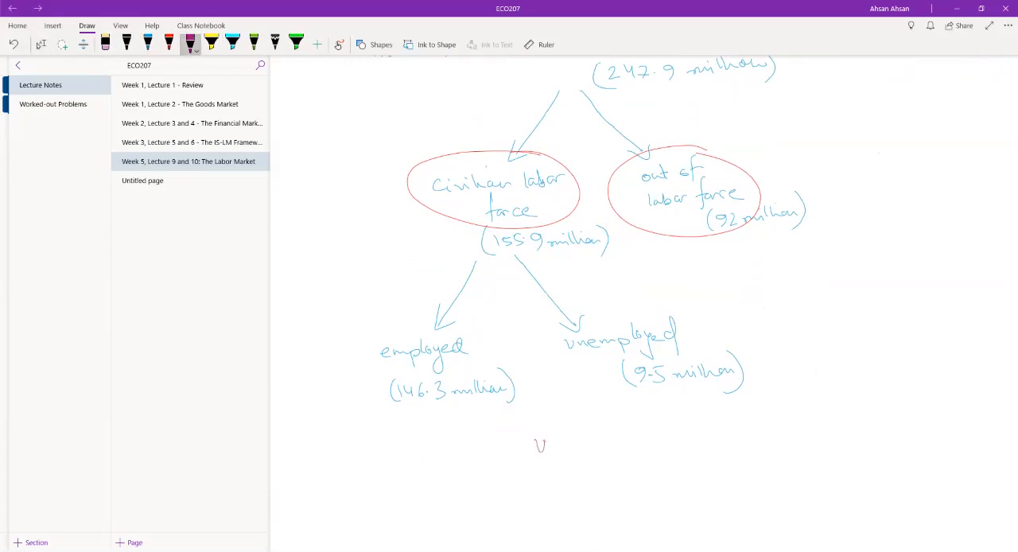
- Handwrite the unemployment rate fraction 9.5 m over 155.9 m = ? in pink below the diagram
{"action": "left_click_drag", "start_coordinate": [541, 445], "coordinate": [592, 445]}
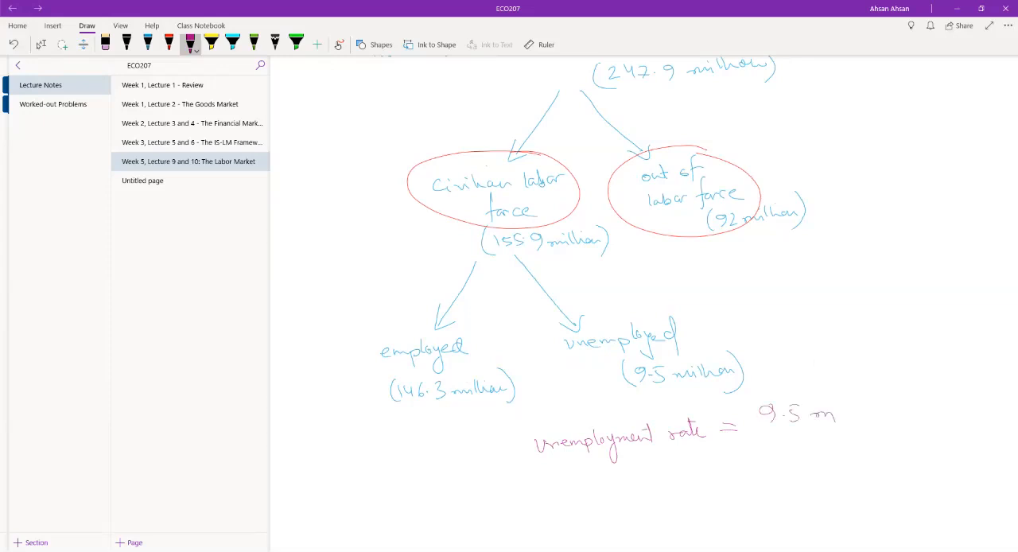
{"action": "left_click_drag", "start_coordinate": [756, 430], "coordinate": [851, 428]}
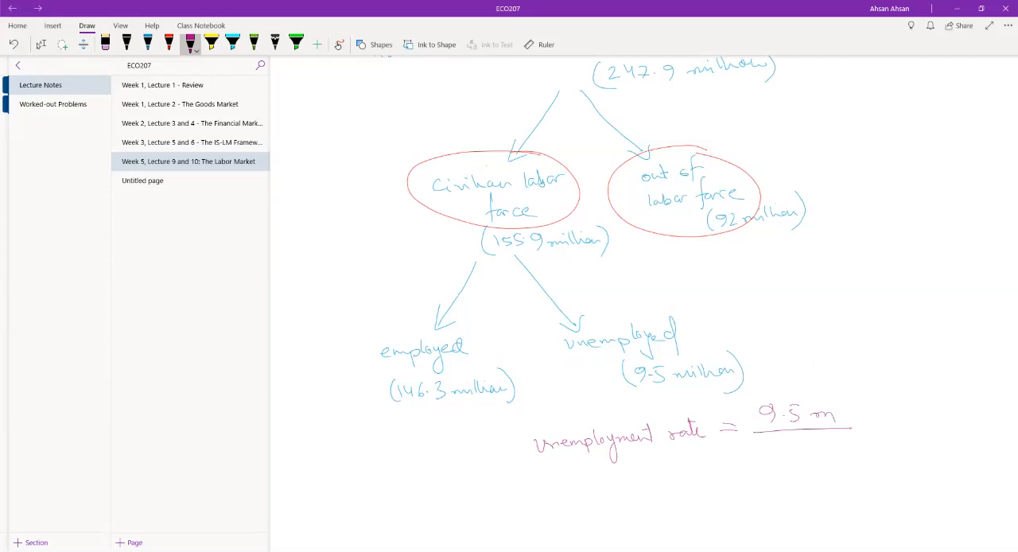
{"action": "scroll", "scroll_direction": "down", "scroll_amount": 3}
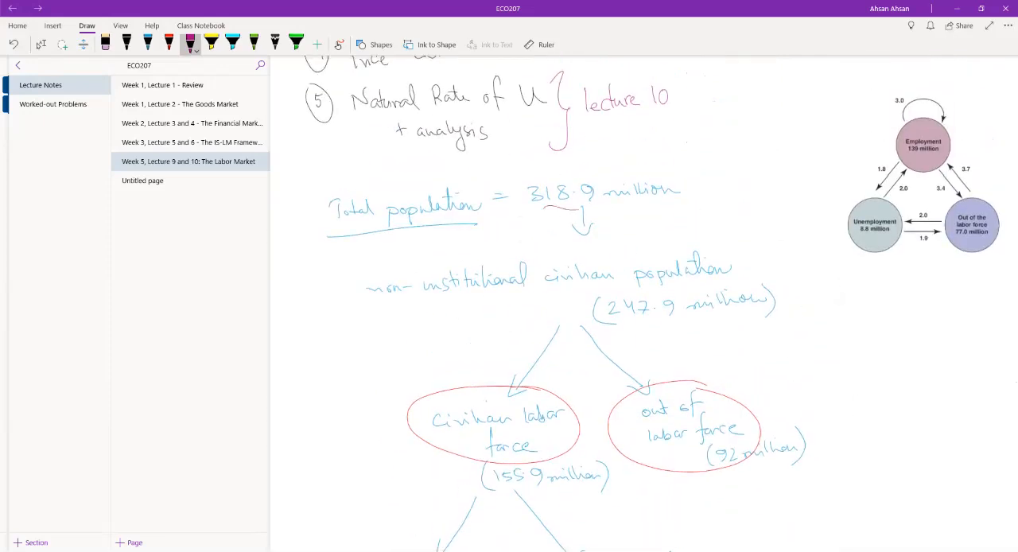
{"action": "scroll", "scroll_direction": "down", "scroll_amount": 3}
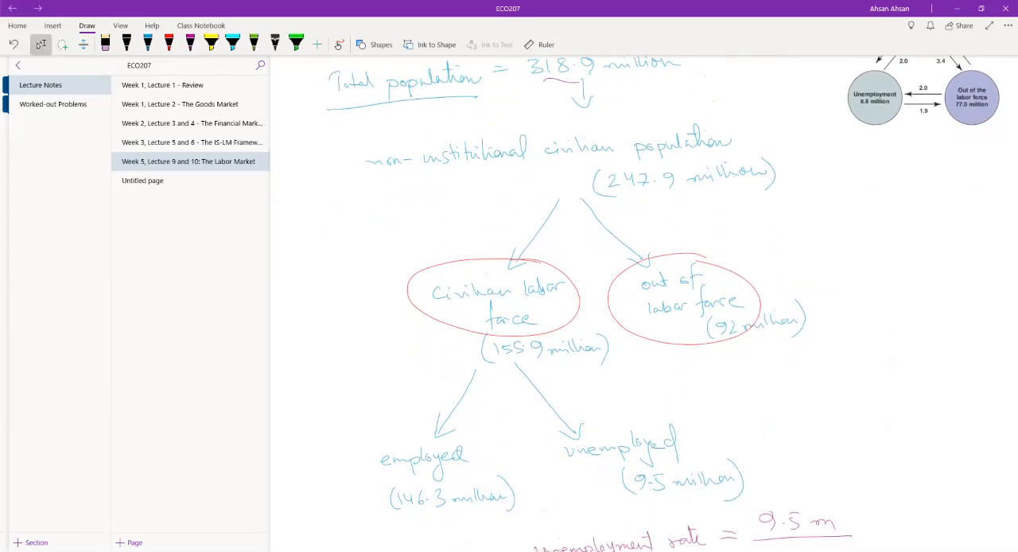
{"action": "scroll", "scroll_direction": "down", "scroll_amount": 3}
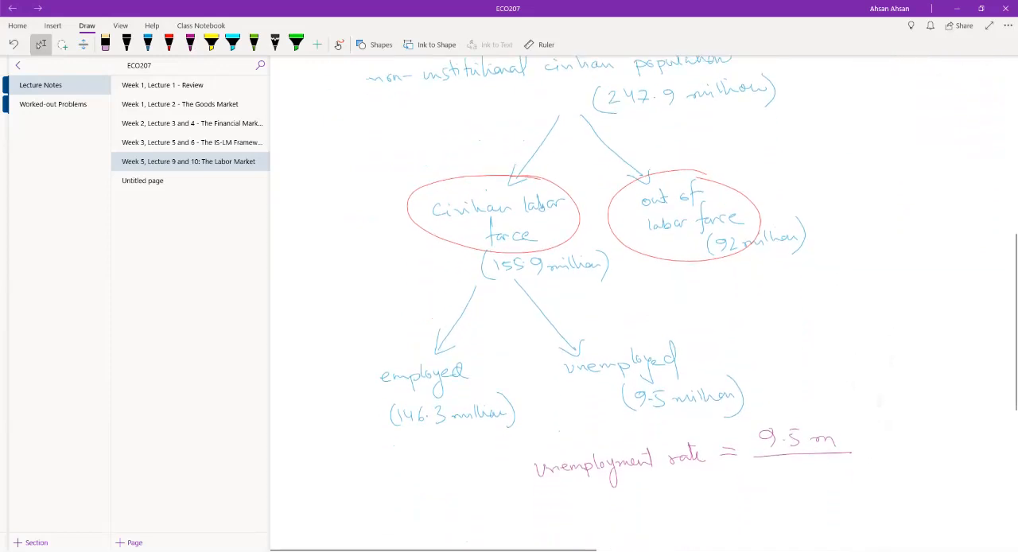
{"action": "scroll", "scroll_direction": "down", "scroll_amount": 3}
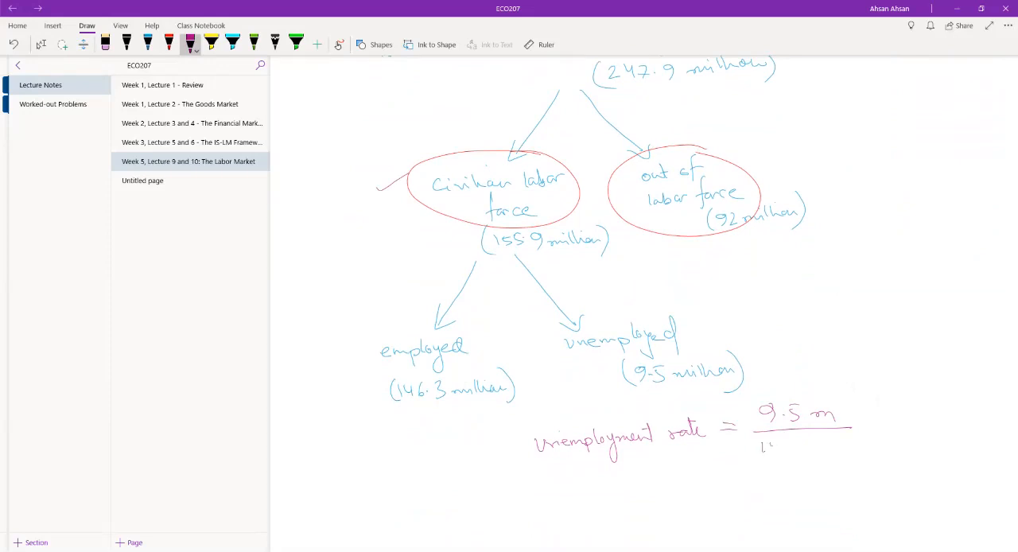
{"action": "type", "text": "155.9."}
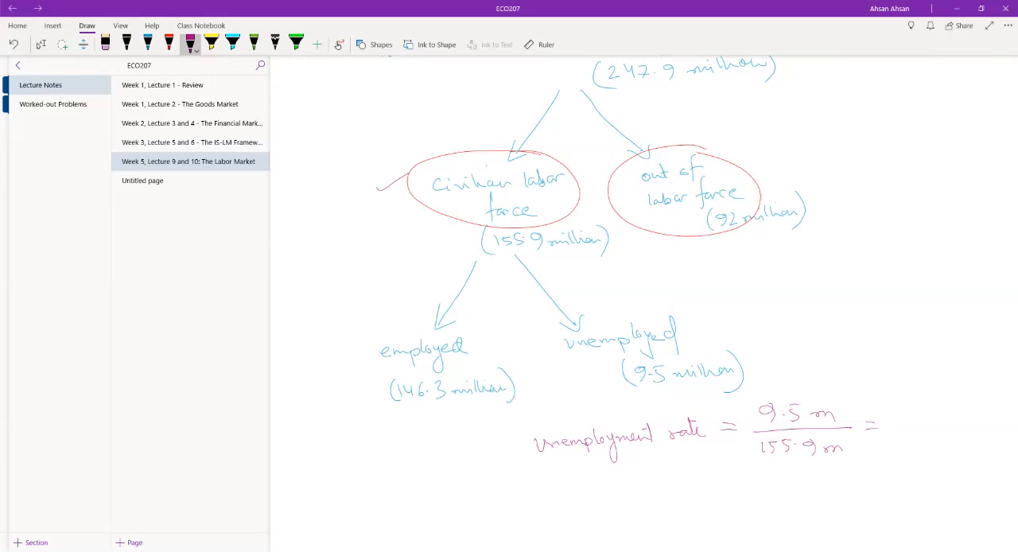
{"action": "left_click_drag", "start_coordinate": [906, 401], "coordinate": [915, 422]}
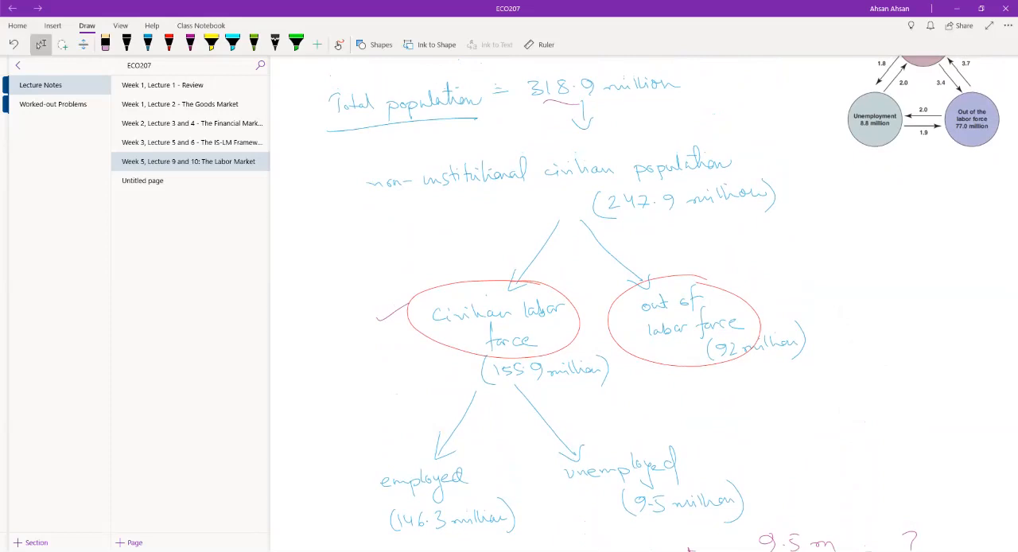
- Scroll down the page past the formula toward the labor-flow diagram
{"action": "scroll", "scroll_direction": "down", "scroll_amount": 3}
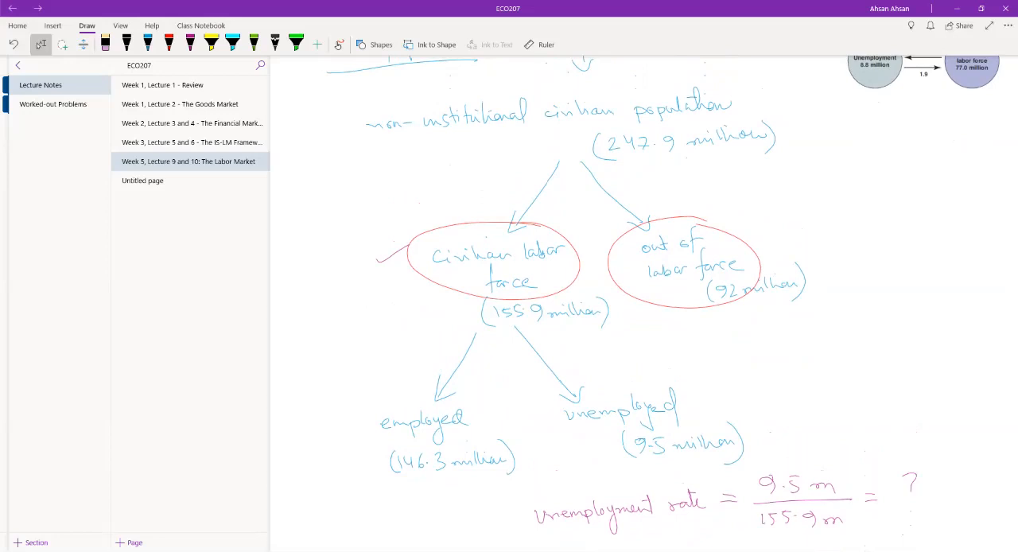
{"action": "scroll", "scroll_direction": "down", "scroll_amount": 3}
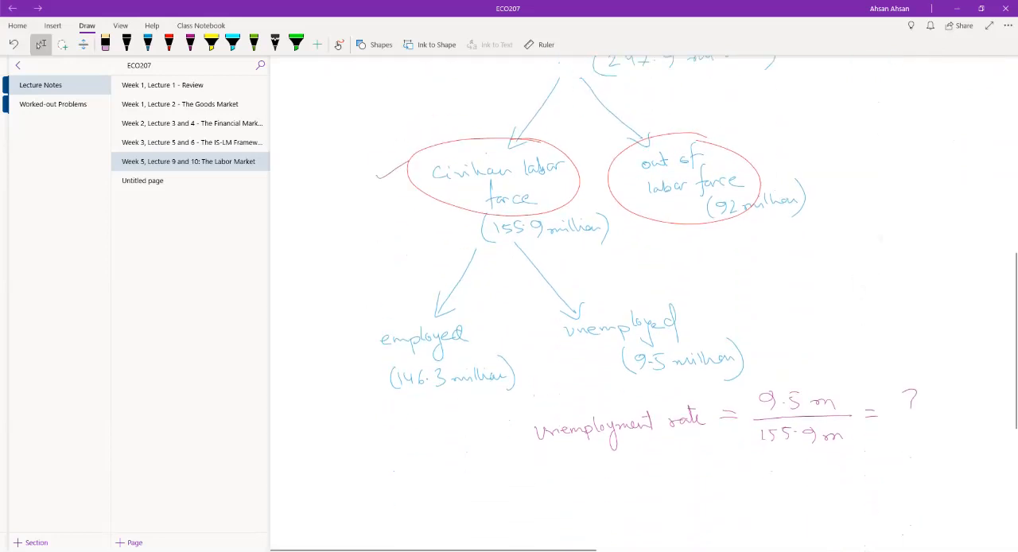
{"action": "scroll", "scroll_direction": "down", "scroll_amount": 3}
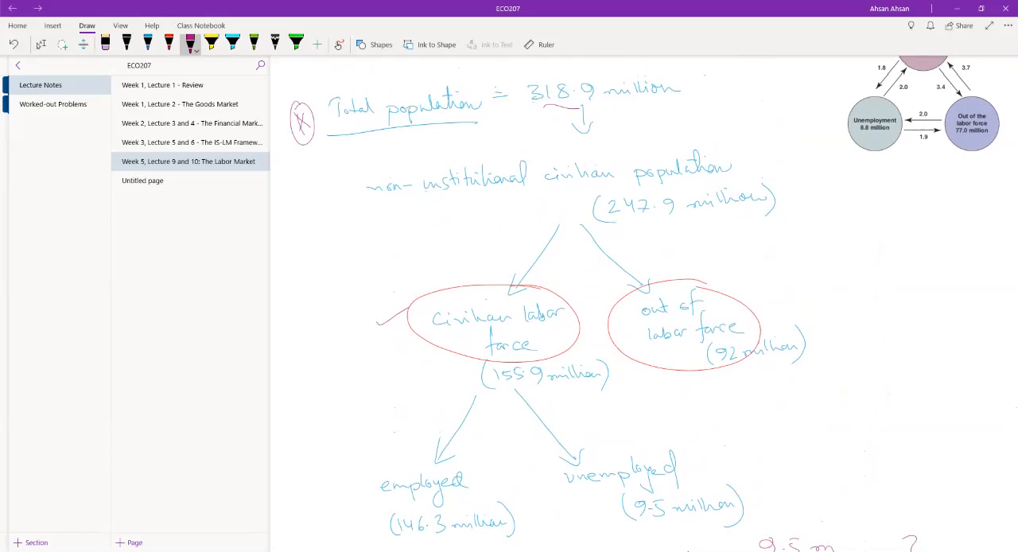
{"action": "scroll", "scroll_direction": "down", "scroll_amount": 3}
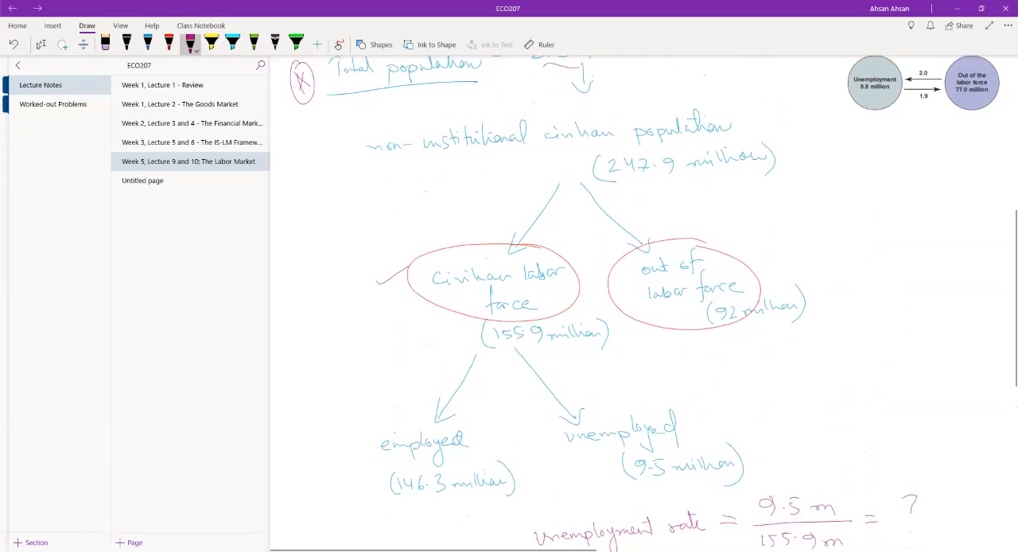
{"action": "scroll", "scroll_direction": "down", "scroll_amount": 3}
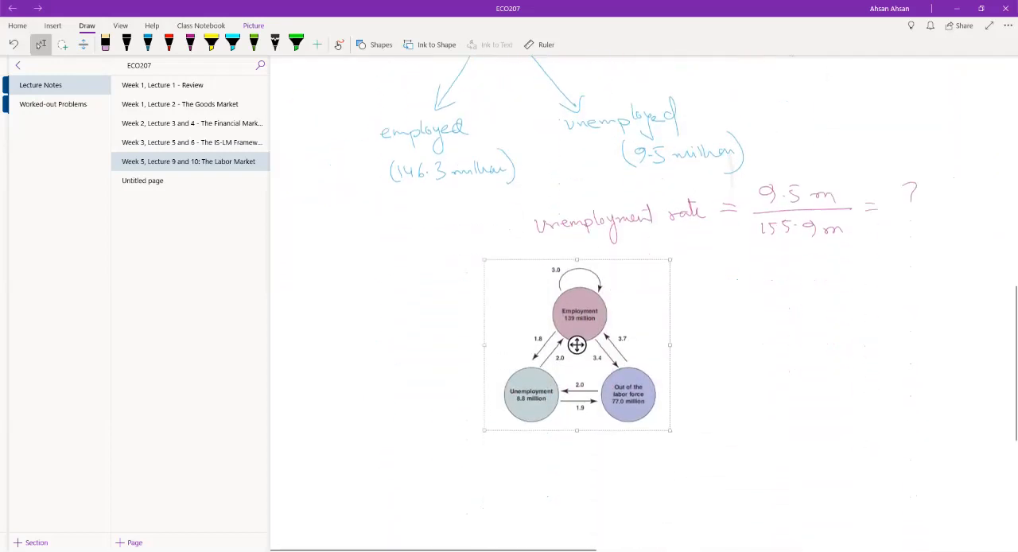
- Place the enlarged labor-flow diagram beneath the formula and pick the red pen
{"action": "scroll", "scroll_direction": "down", "scroll_amount": 3}
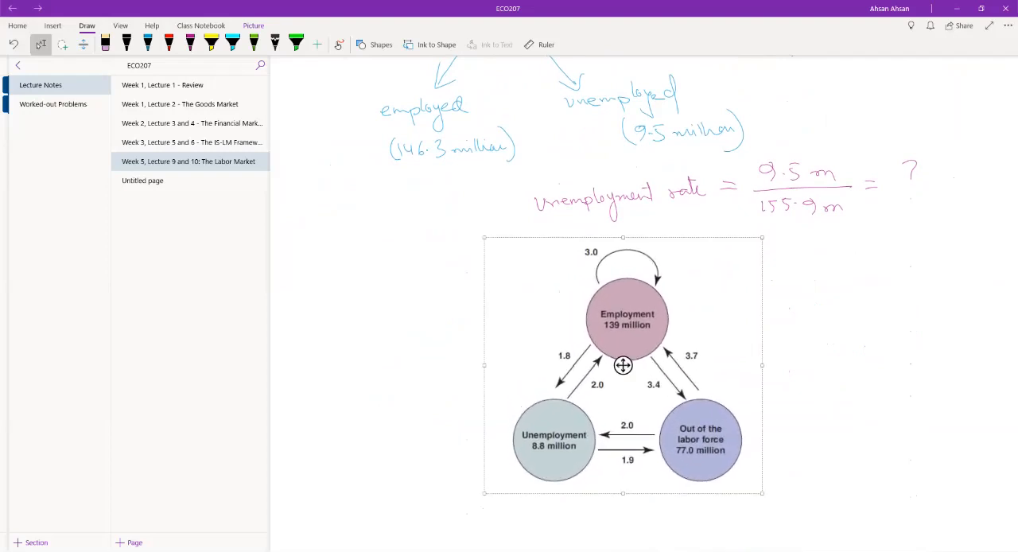
{"action": "scroll", "scroll_direction": "down", "scroll_amount": 3}
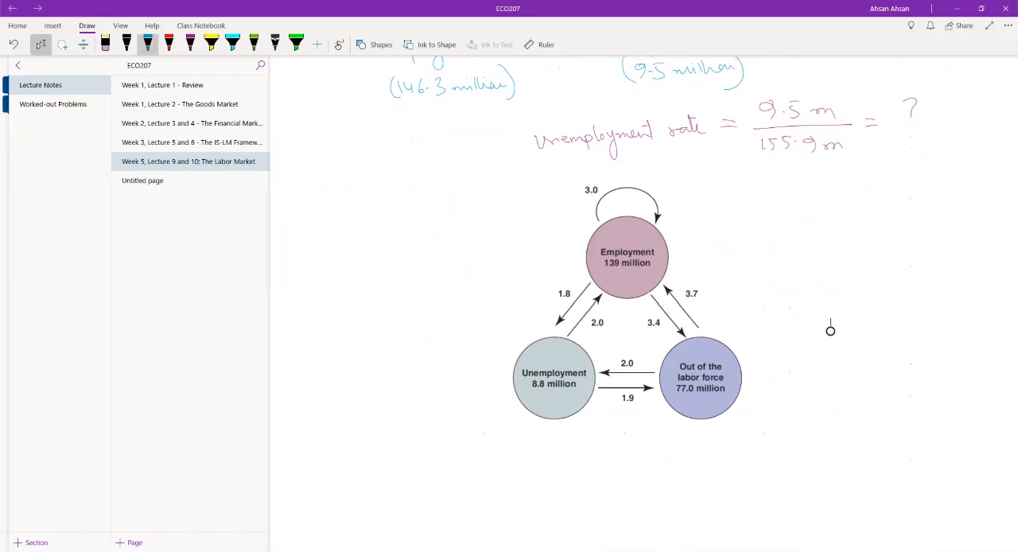
{"action": "left_click", "coordinate": [150, 45]}
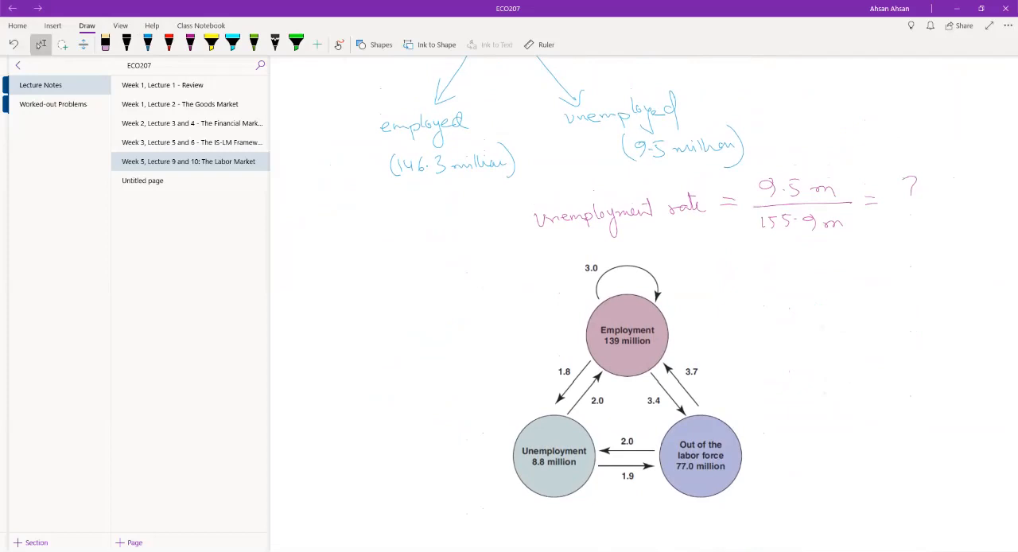
{"action": "left_click", "coordinate": [168, 40]}
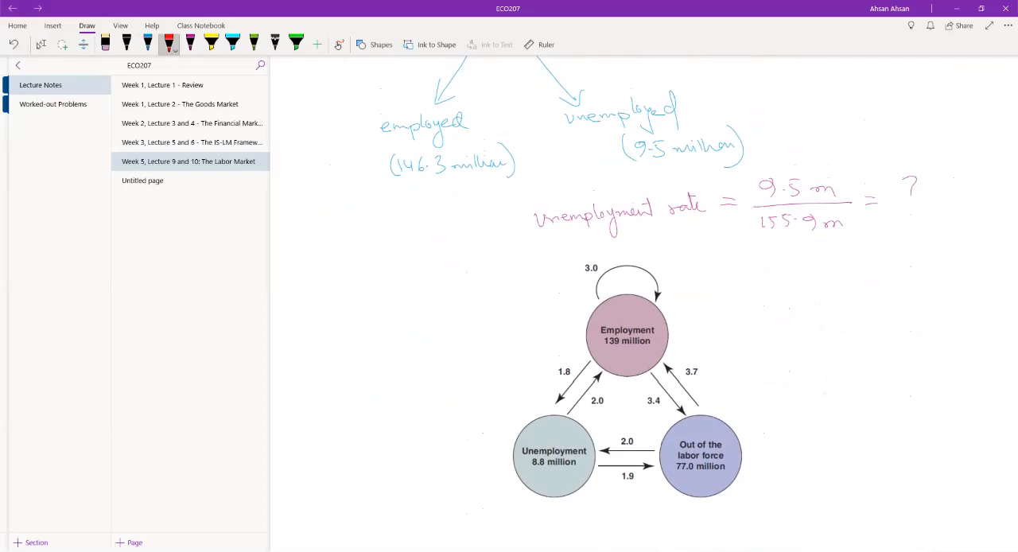
- Mark the Employment and Unemployment circles in red and note 'monthly data' beside the diagram
{"action": "left_click_drag", "start_coordinate": [601, 326], "coordinate": [656, 342]}
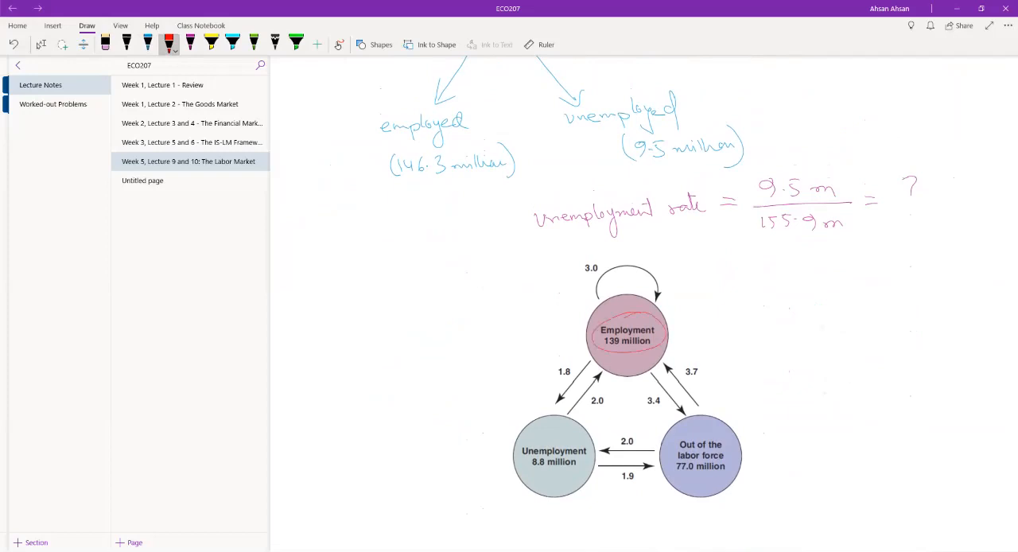
{"action": "scroll", "scroll_direction": "down", "scroll_amount": 3}
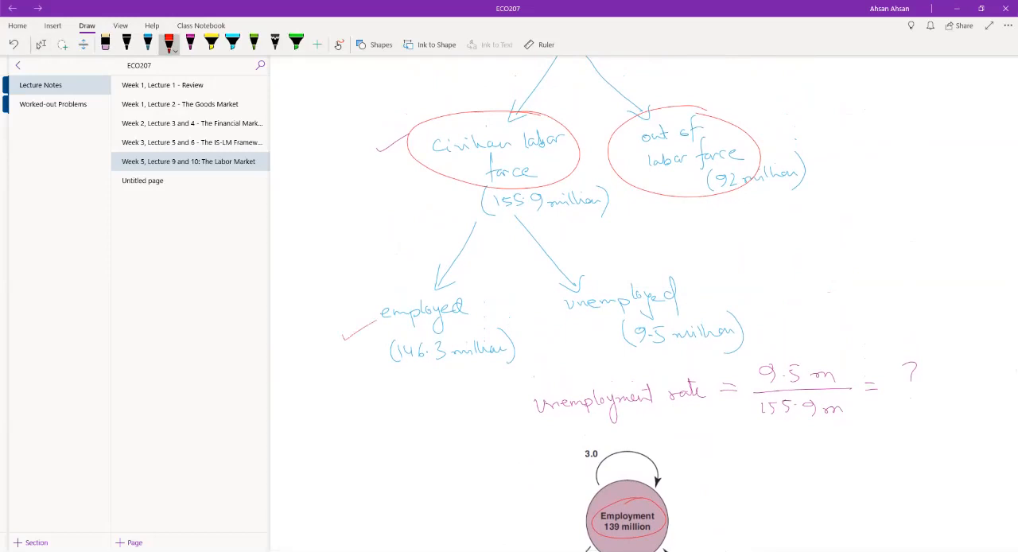
{"action": "left_click_drag", "start_coordinate": [560, 332], "coordinate": [598, 322]}
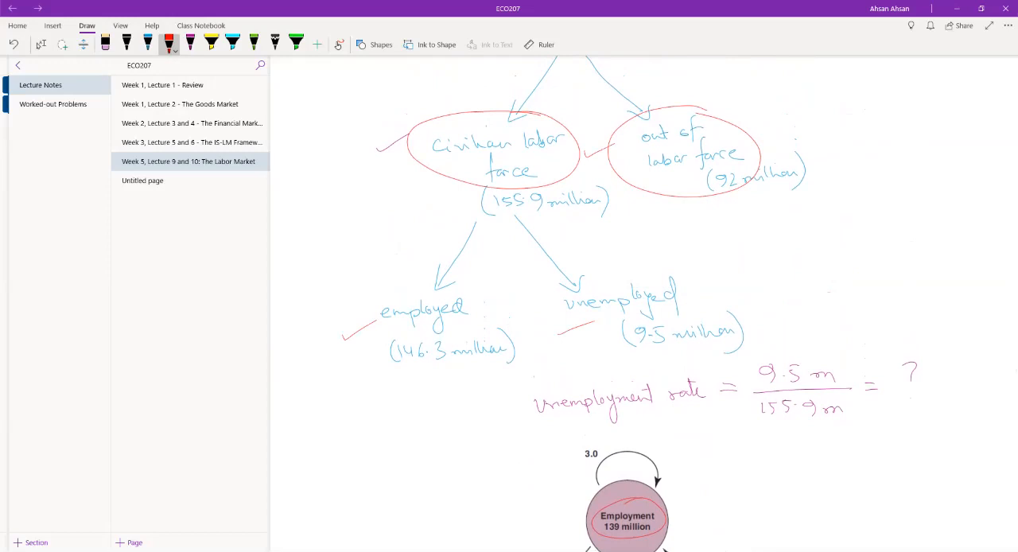
{"action": "scroll", "scroll_direction": "down", "scroll_amount": 3}
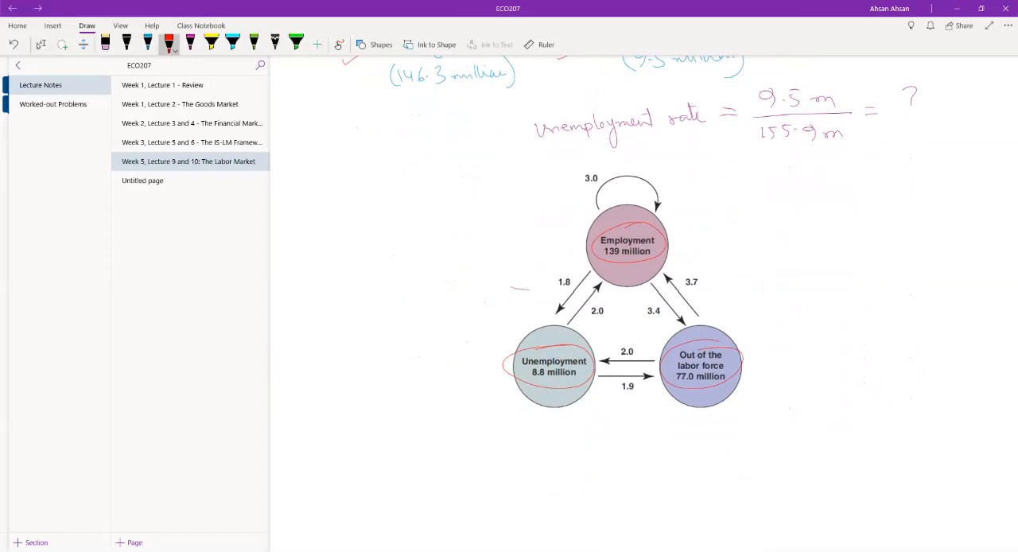
{"action": "left_click_drag", "start_coordinate": [509, 289], "coordinate": [538, 290]}
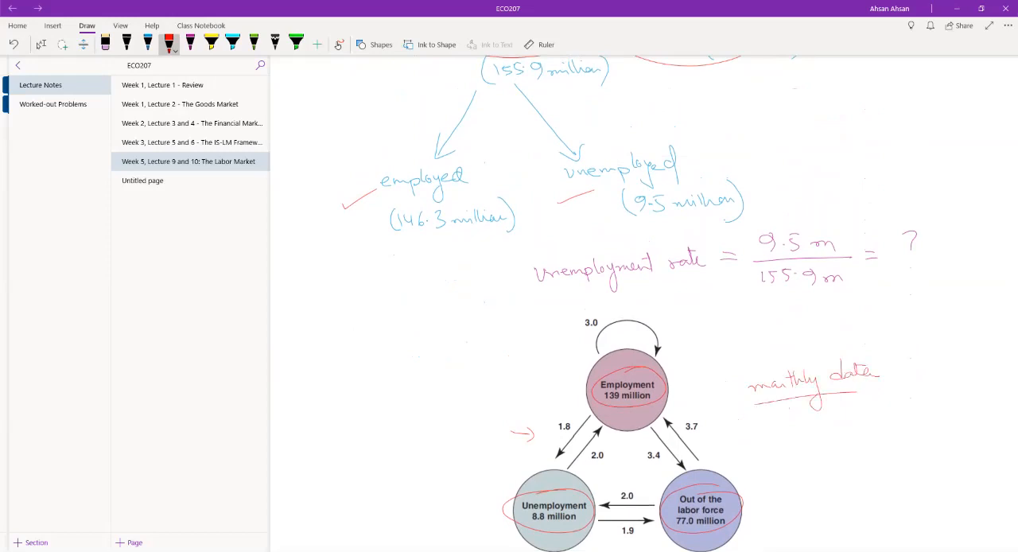
{"action": "scroll", "scroll_direction": "down", "scroll_amount": 3}
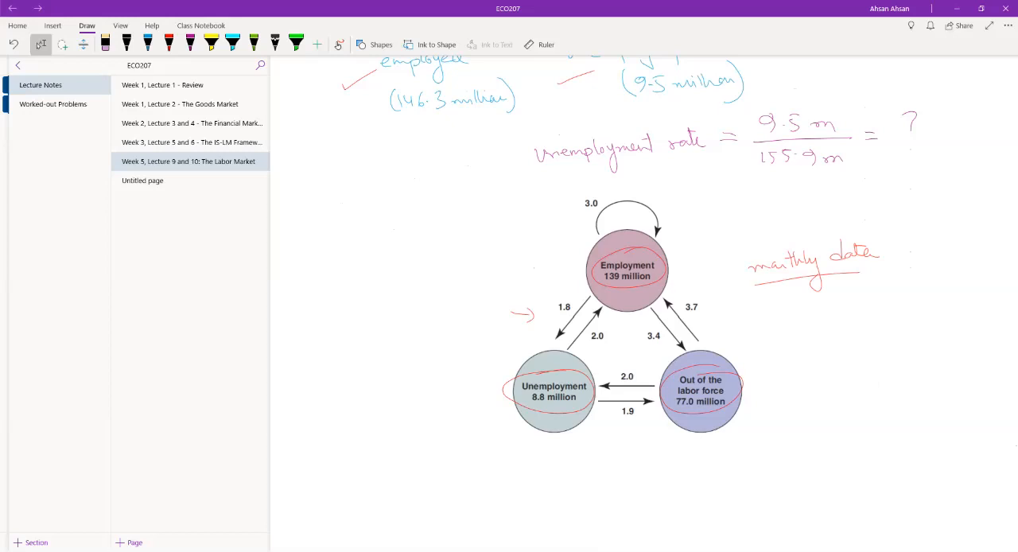
- Circle the flow figures 1.8, 2.0, 3.4 and 3.7 in red and trace the Employment–Out of labor force arrows
{"action": "scroll", "scroll_direction": "down", "scroll_amount": 3}
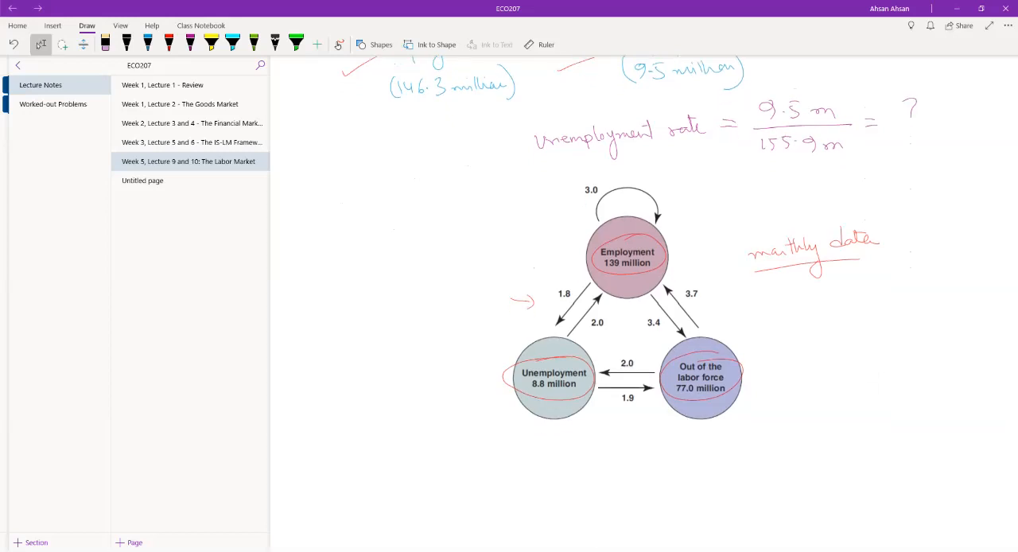
{"action": "left_click", "coordinate": [169, 40]}
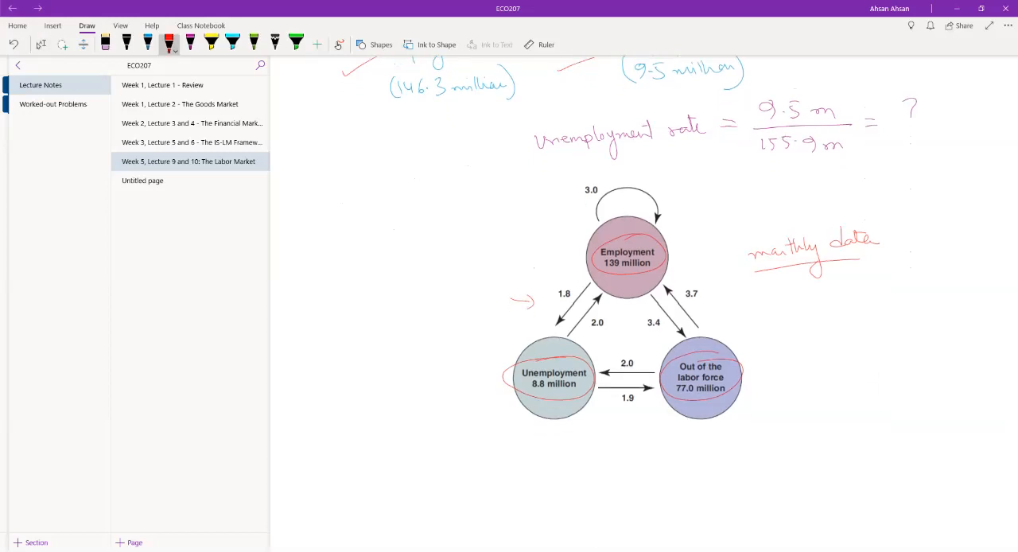
{"action": "left_click_drag", "start_coordinate": [586, 287], "coordinate": [557, 326]}
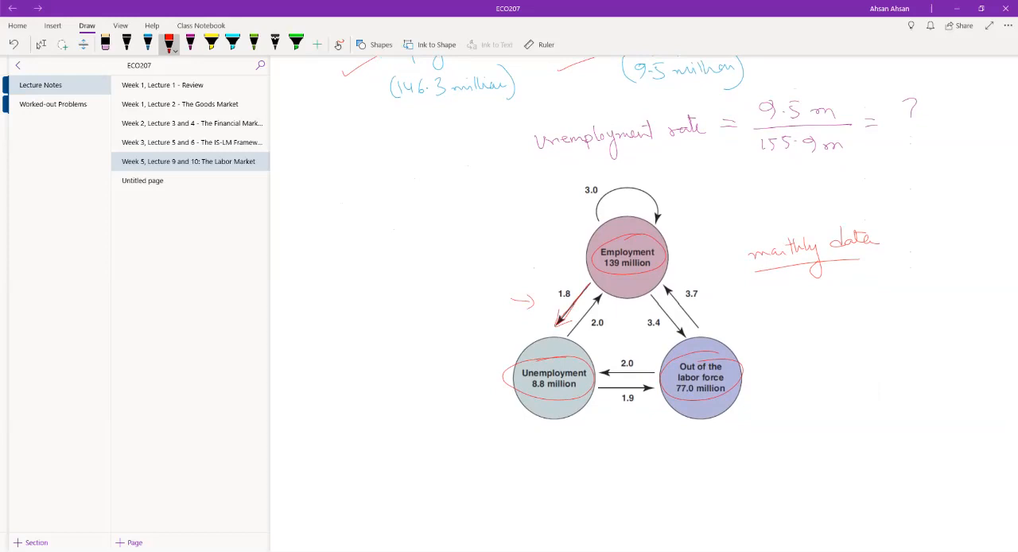
{"action": "left_click_drag", "start_coordinate": [560, 334], "coordinate": [592, 299]}
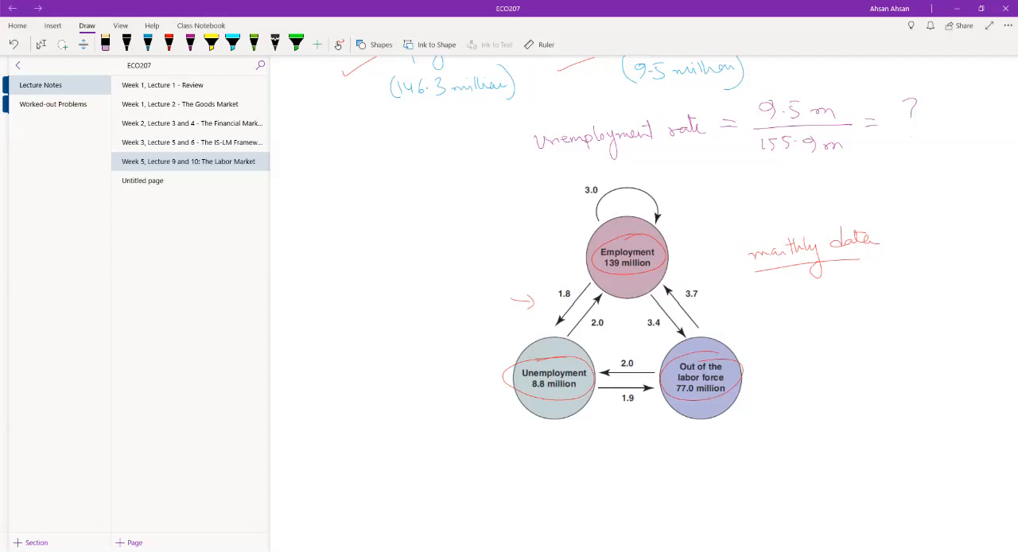
{"action": "scroll", "scroll_direction": "down", "scroll_amount": 3}
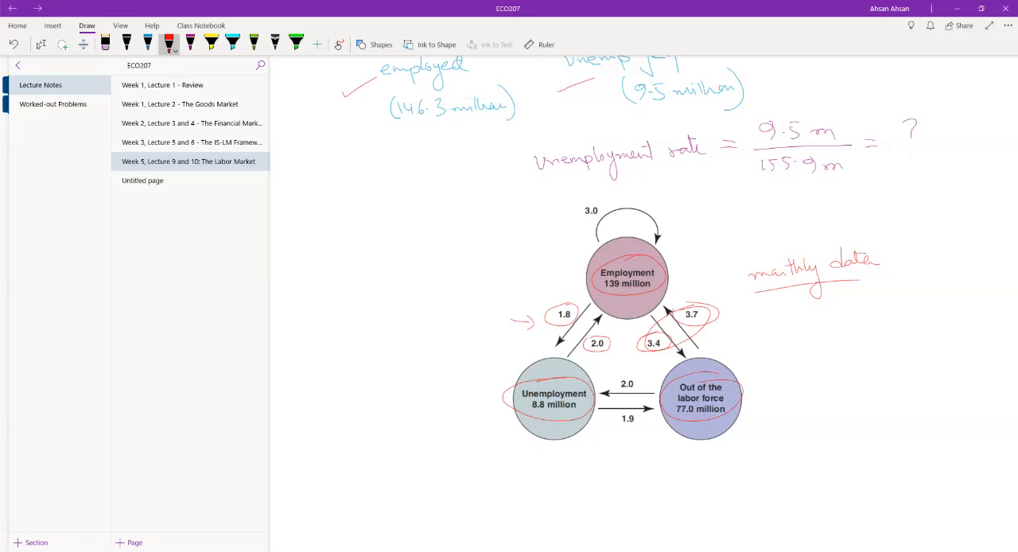
- Highlight the 2.0 and 1.9 flows between Unemployment and Out of the labor force in yellow
{"action": "left_click", "coordinate": [210, 44]}
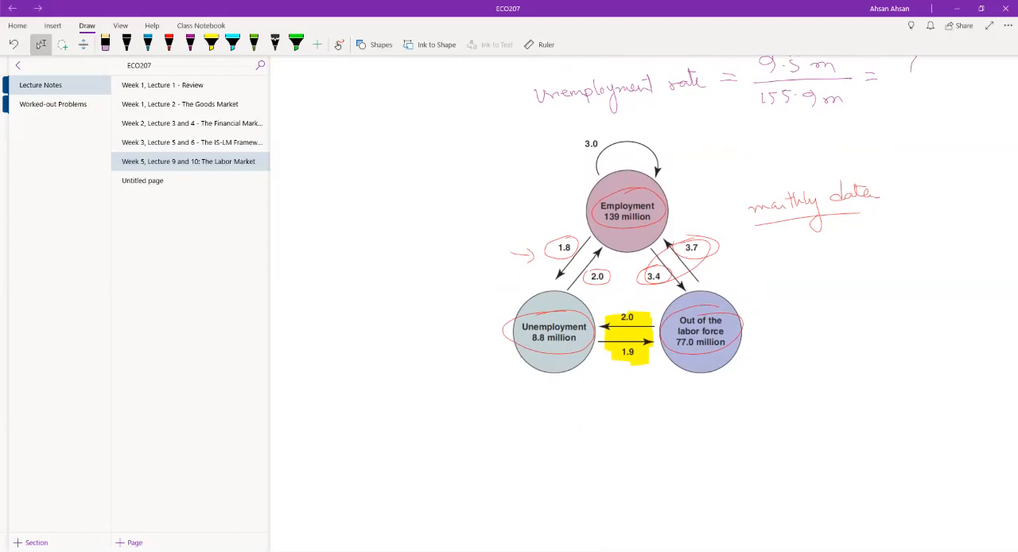
- Write 'Discouraged workers' in green, circle 'Discouraged' in black with an arrow toward Unemployment
{"action": "type", "text": "Dis"}
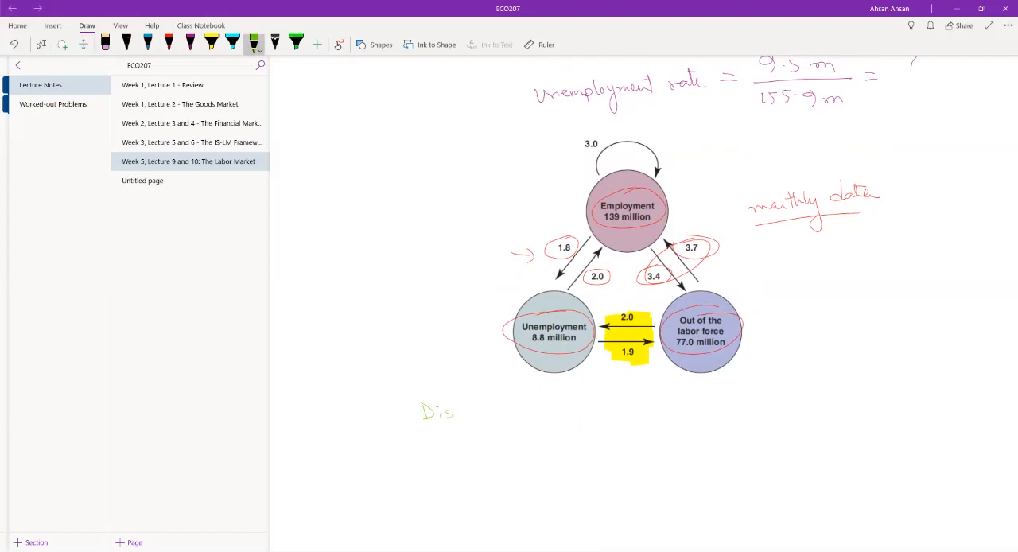
{"action": "left_click_drag", "start_coordinate": [454, 410], "coordinate": [505, 410]}
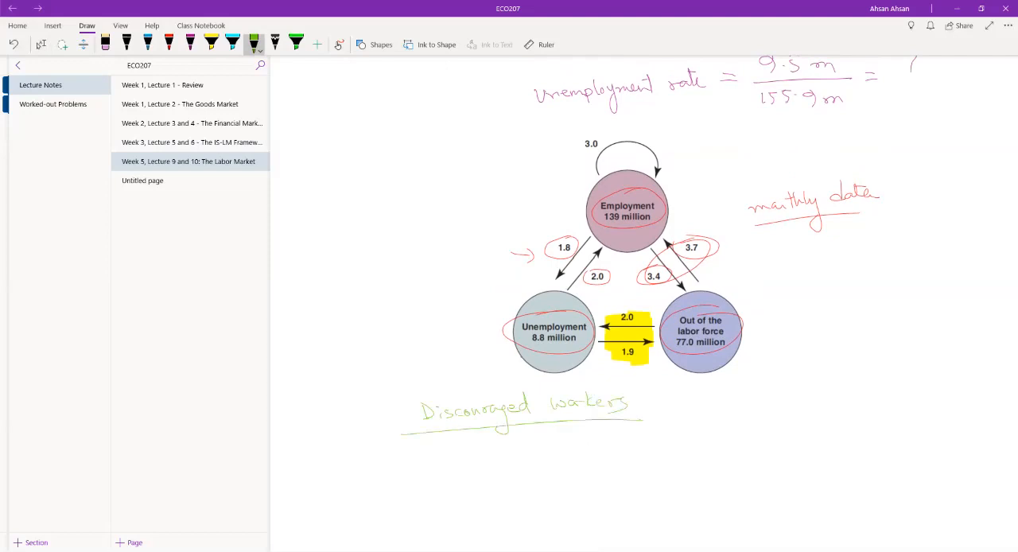
{"action": "left_click", "coordinate": [127, 44]}
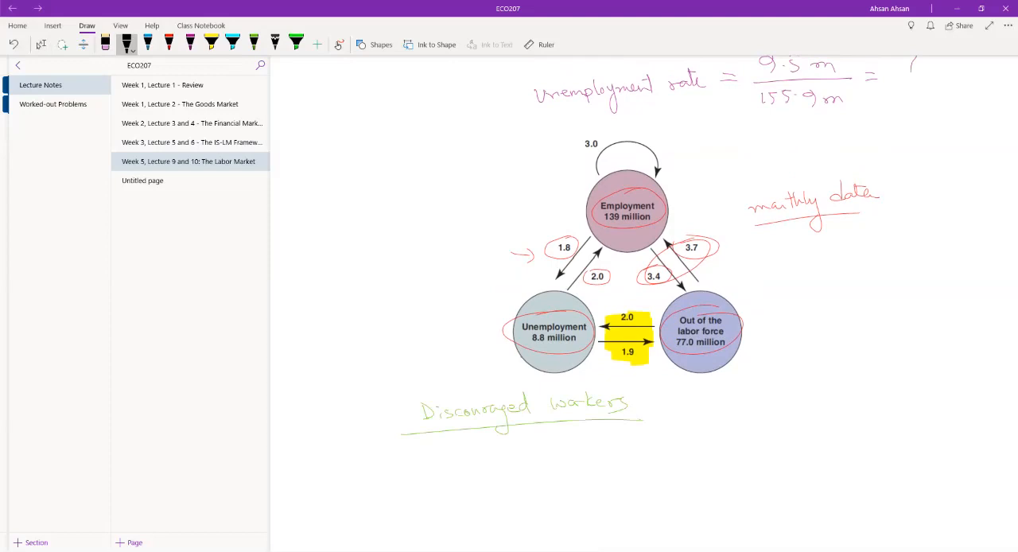
{"action": "left_click_drag", "start_coordinate": [465, 336], "coordinate": [493, 334]}
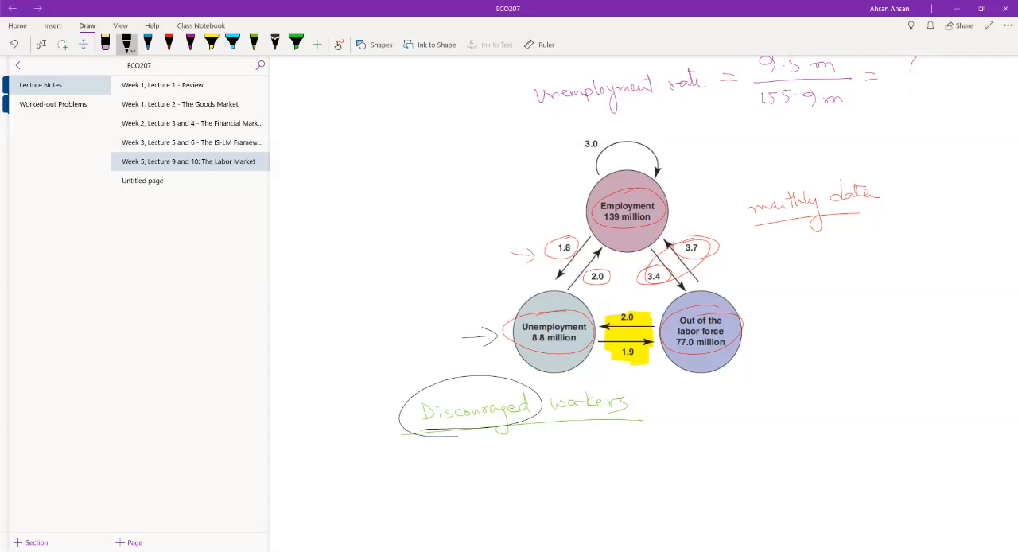
{"action": "left_click", "coordinate": [169, 44]}
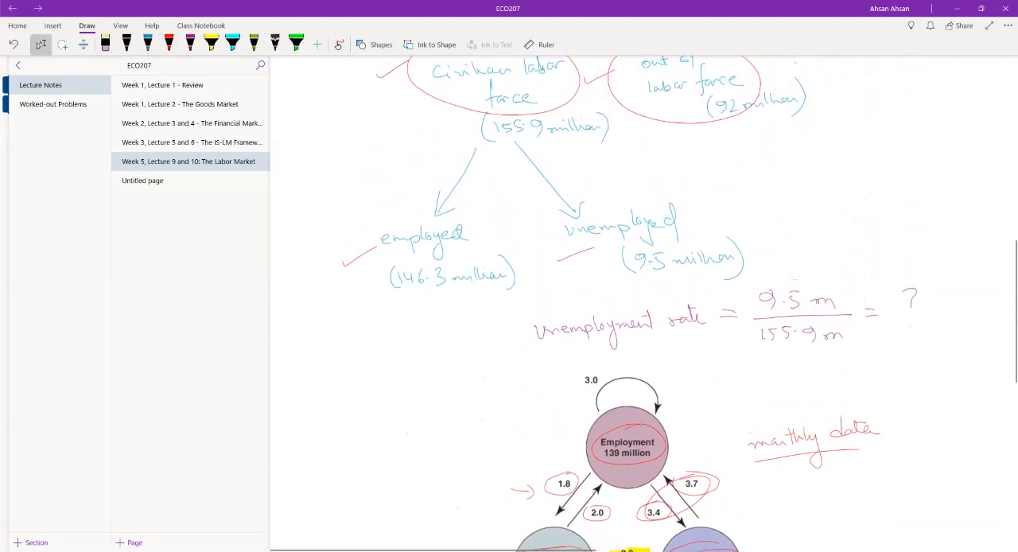
- Switch to the pink pen and start inking on the unemployment-rate formula
{"action": "left_click", "coordinate": [191, 39]}
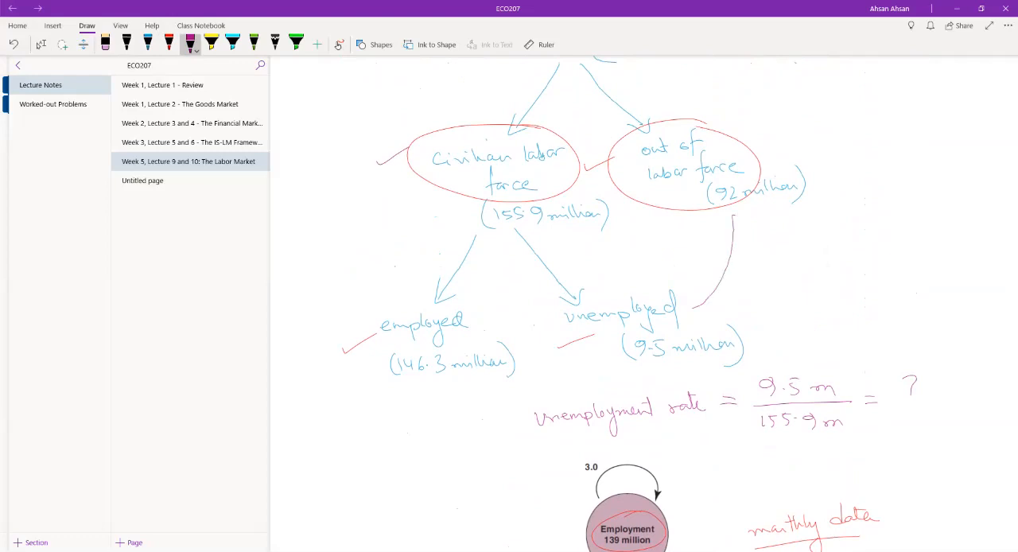
{"action": "left_click_drag", "start_coordinate": [732, 239], "coordinate": [733, 221]}
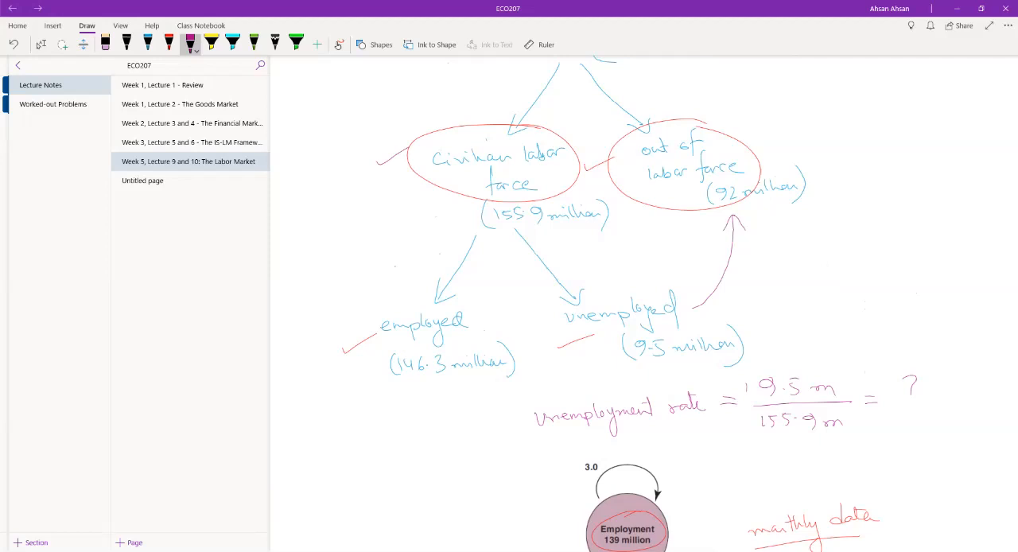
- Ink a pink down arrow before the 'Unemployment rate' label in the formula
{"action": "left_click", "coordinate": [746, 388]}
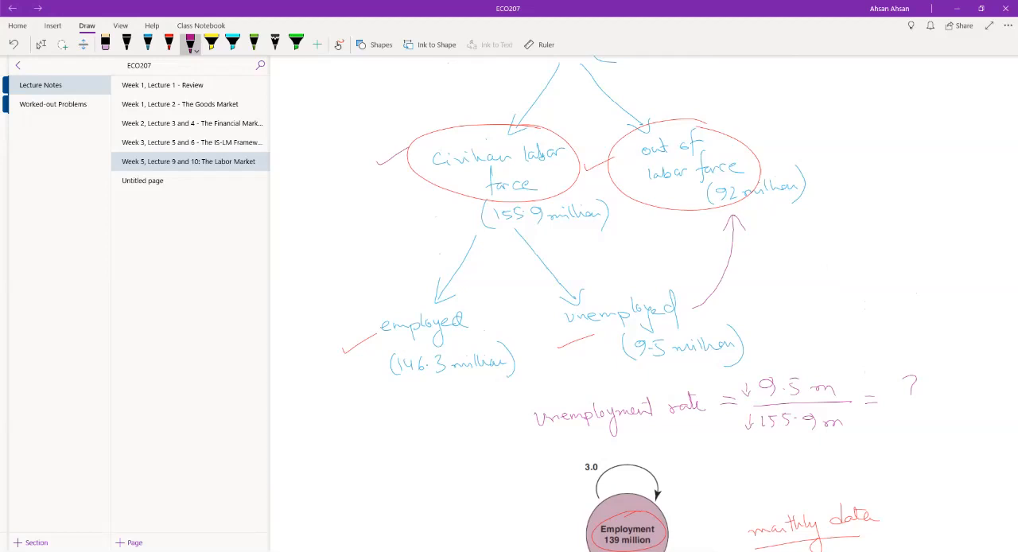
{"action": "left_click_drag", "start_coordinate": [512, 414], "coordinate": [522, 426]}
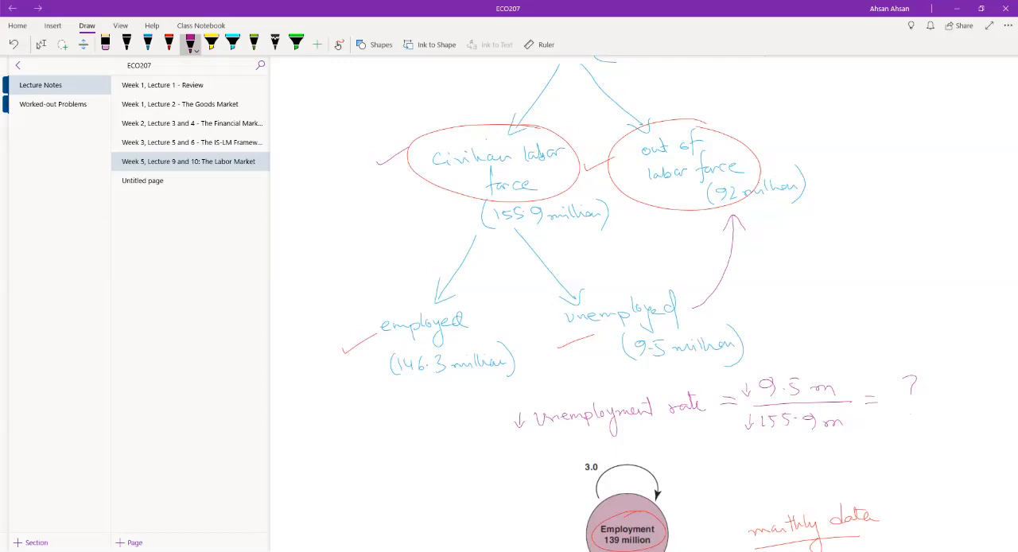
- Underline 'Unemployment' in pink and move down to the labour-flow diagram and Discouraged workers note
{"action": "left_click_drag", "start_coordinate": [557, 436], "coordinate": [660, 434]}
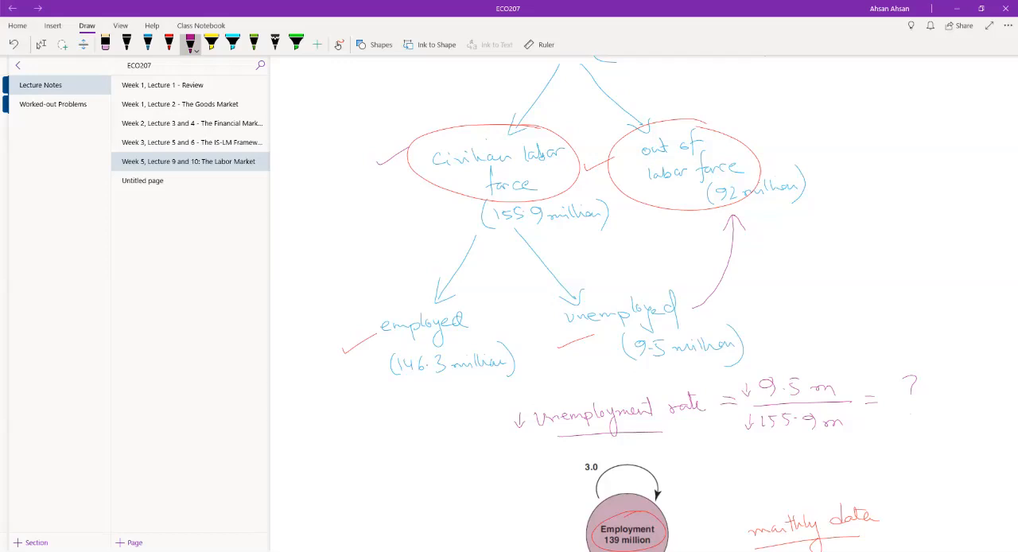
{"action": "scroll", "scroll_direction": "down", "scroll_amount": 3}
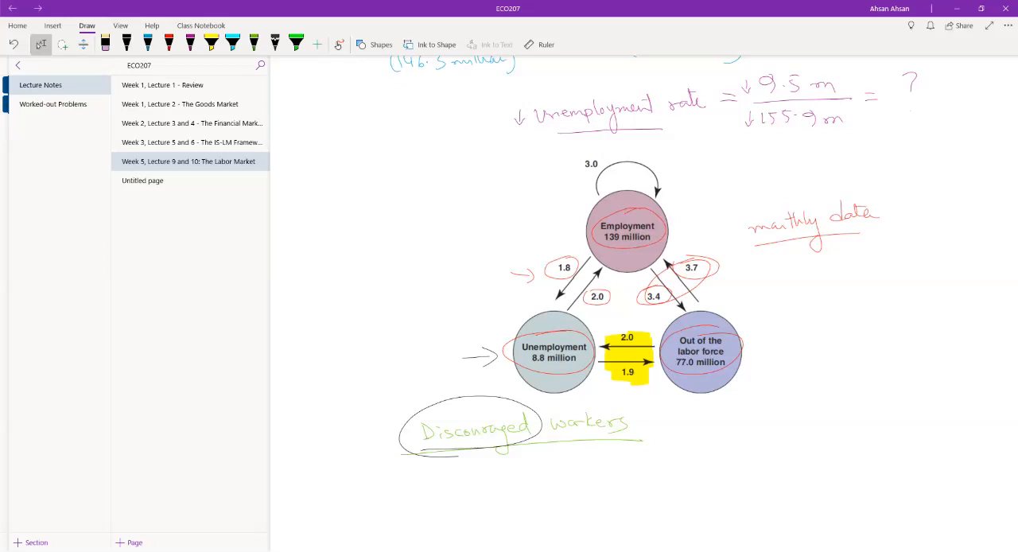
{"action": "scroll", "scroll_direction": "down", "scroll_amount": 3}
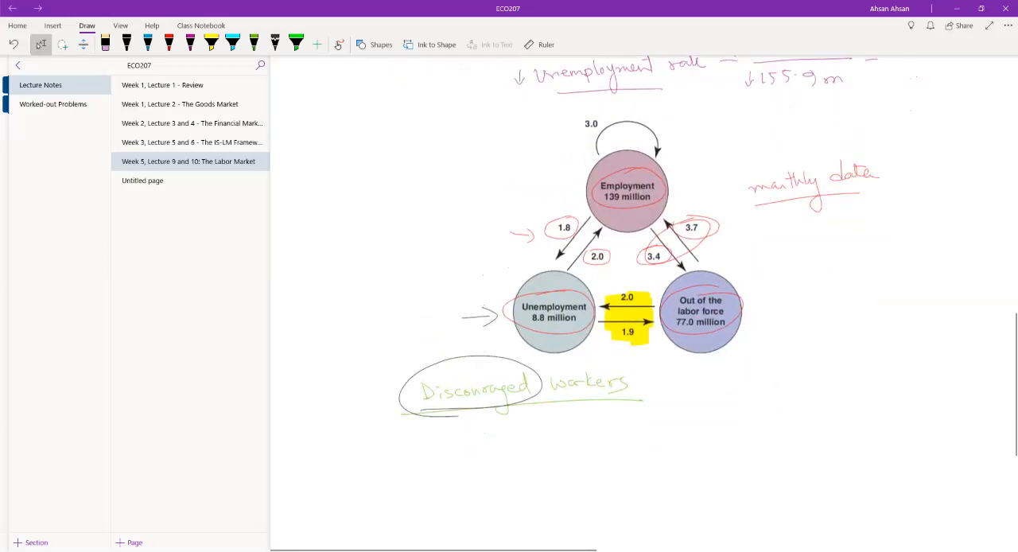